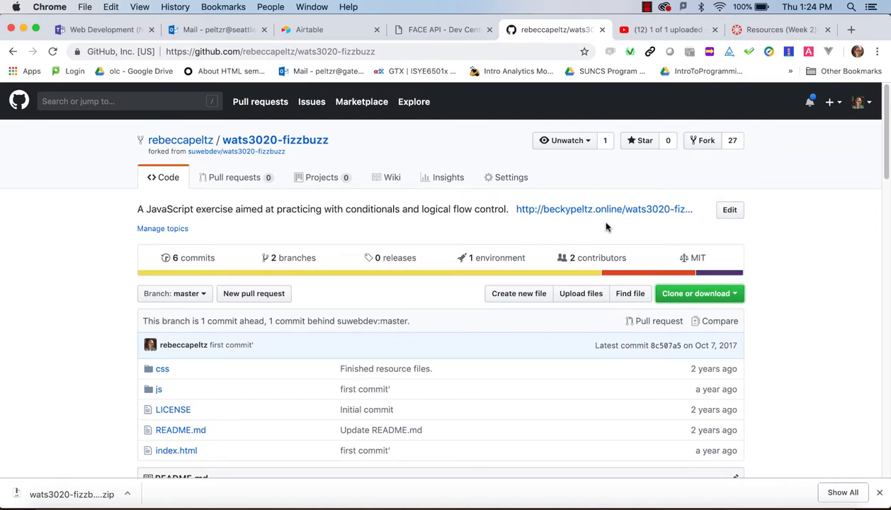
{"action": "mouse_move", "coordinate": [275, 133]}
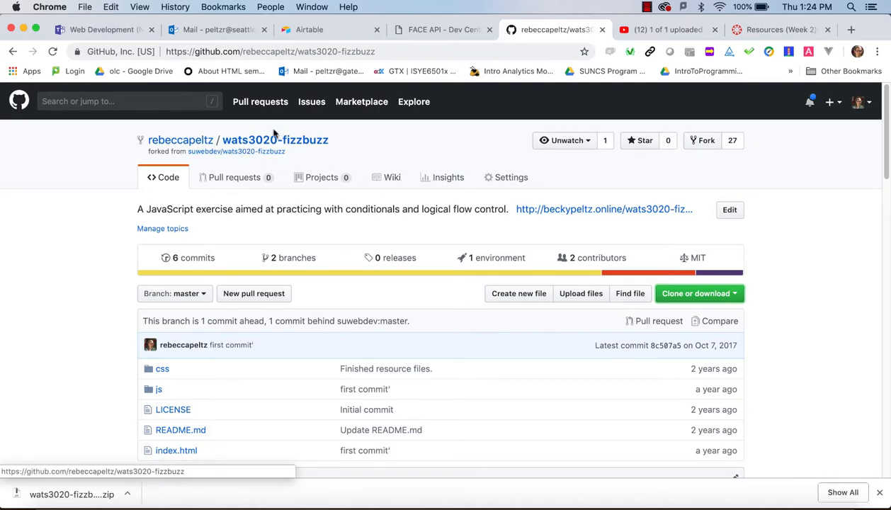
{"action": "mouse_move", "coordinate": [259, 154]}
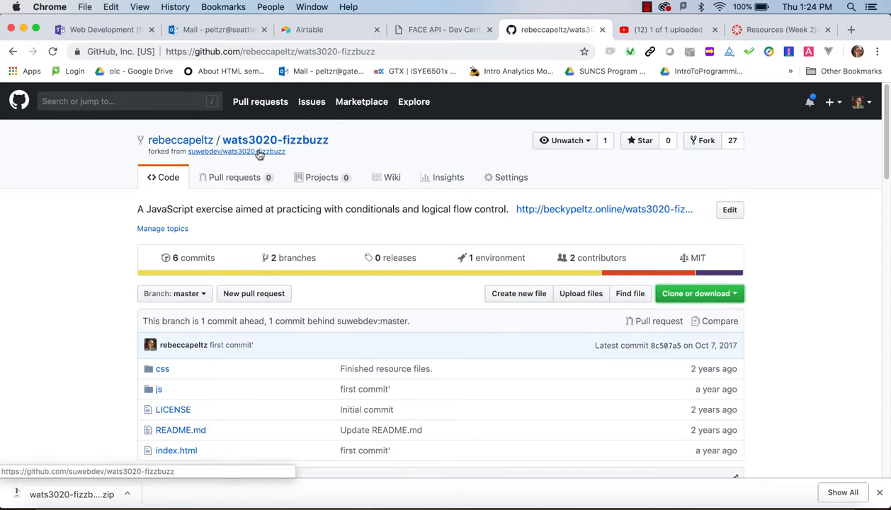
{"action": "mouse_move", "coordinate": [285, 140]}
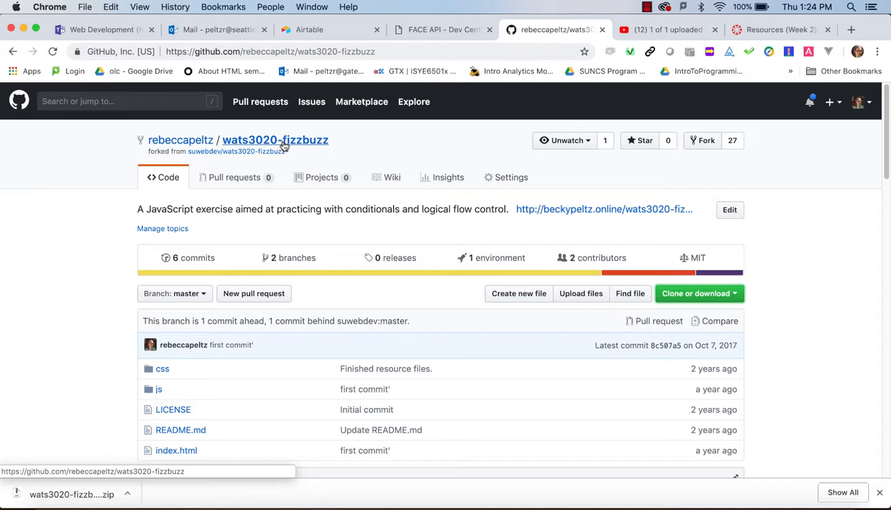
{"action": "mouse_move", "coordinate": [305, 151]}
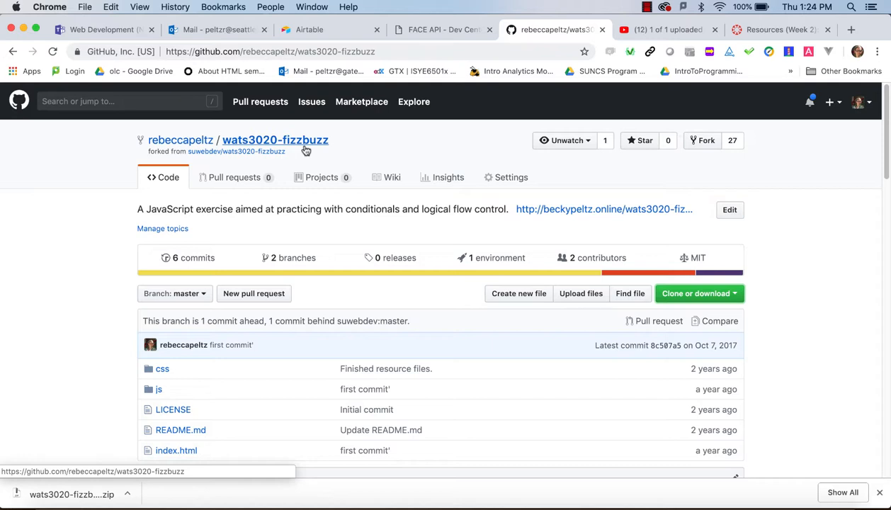
{"action": "mouse_move", "coordinate": [273, 139]}
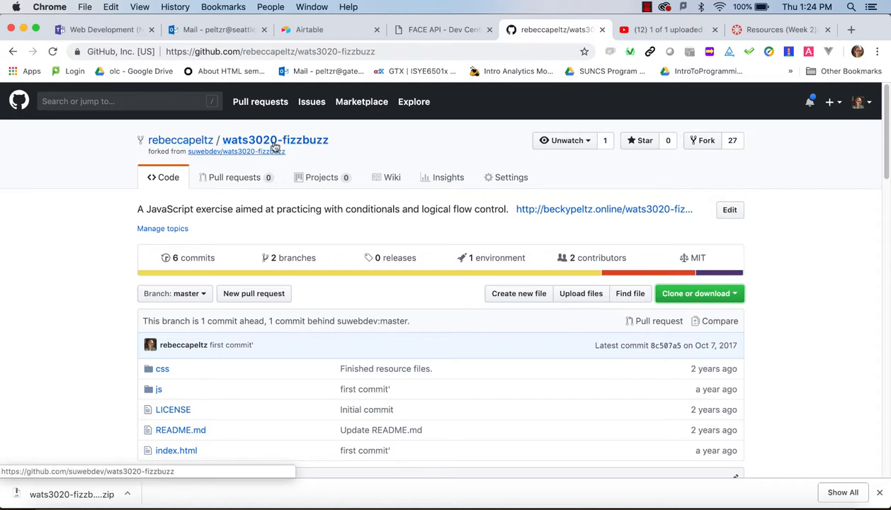
{"action": "mouse_move", "coordinate": [209, 156]}
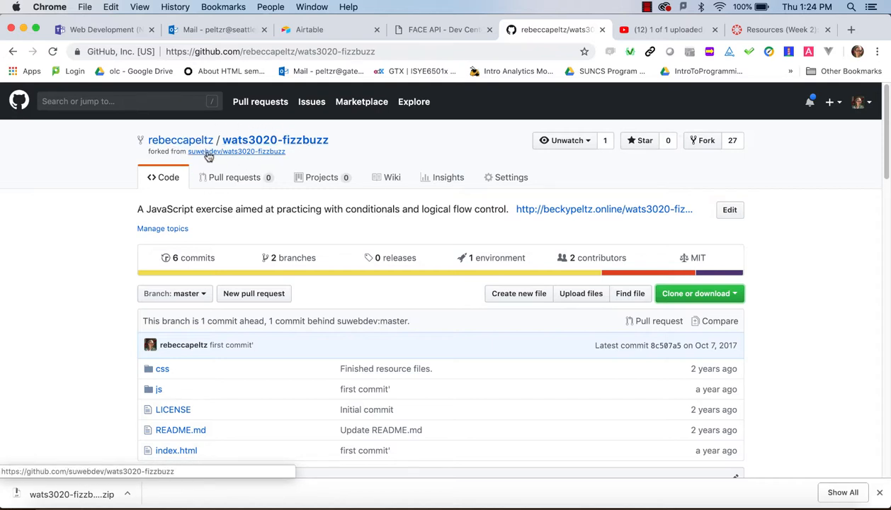
{"action": "mouse_move", "coordinate": [322, 143]}
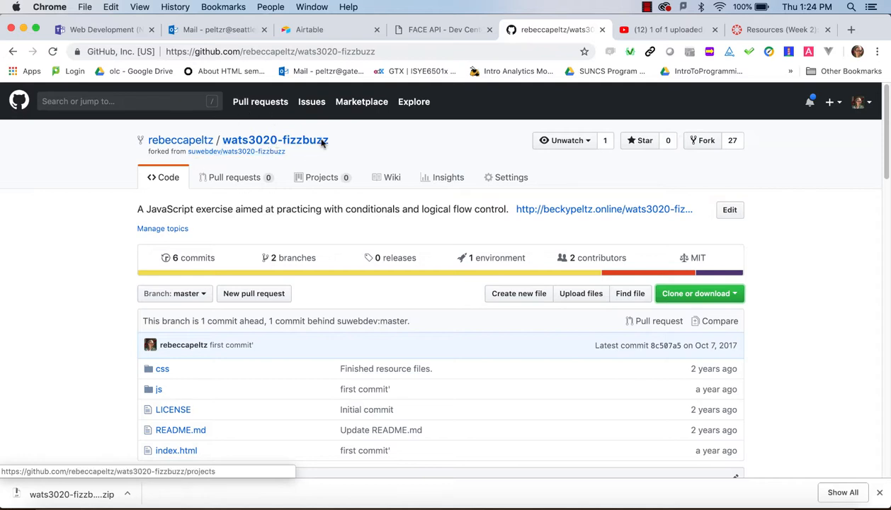
{"action": "mouse_move", "coordinate": [333, 128]}
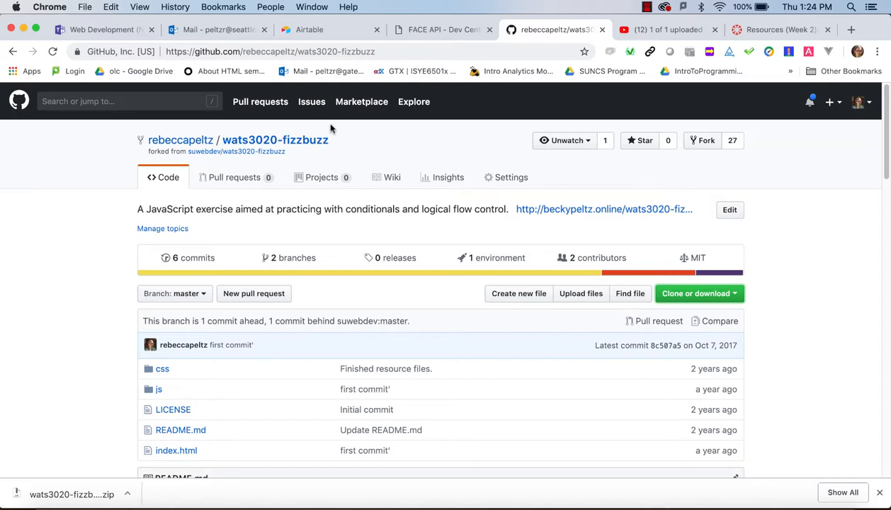
{"action": "mouse_move", "coordinate": [336, 129]}
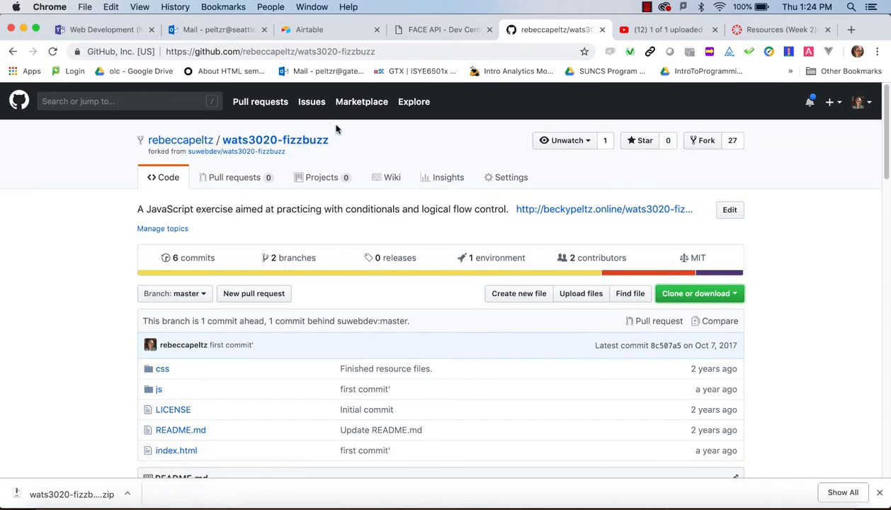
{"action": "mouse_move", "coordinate": [327, 119]}
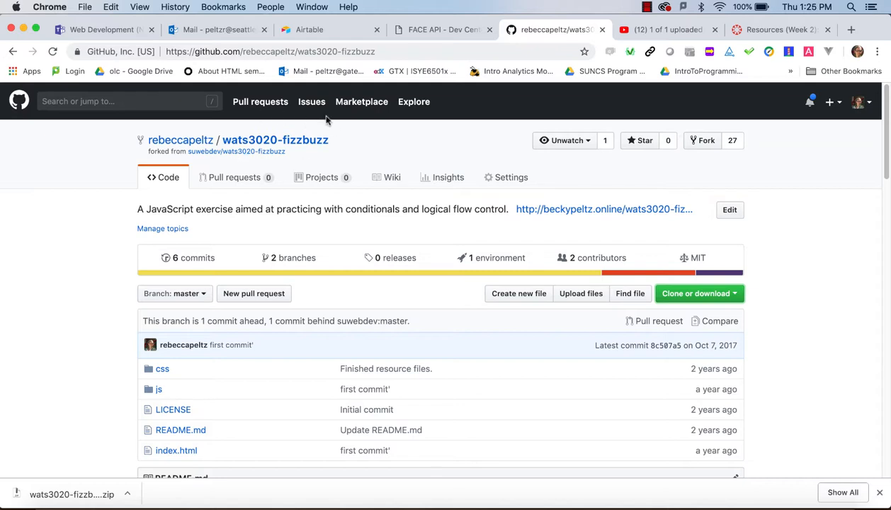
{"action": "mouse_move", "coordinate": [220, 156]}
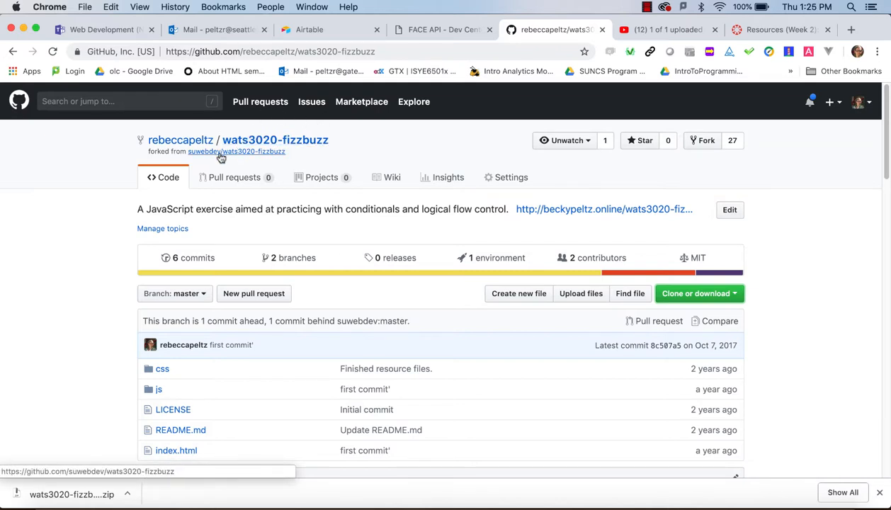
{"action": "mouse_move", "coordinate": [366, 163]}
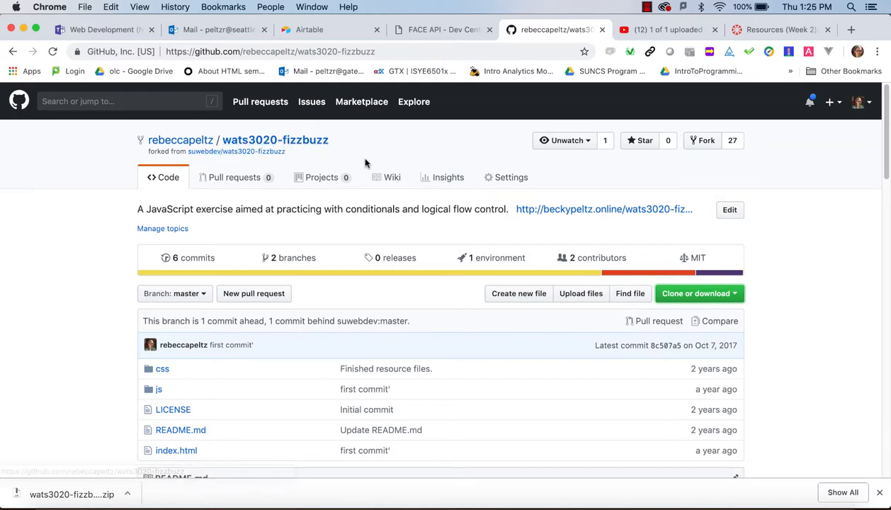
{"action": "mouse_move", "coordinate": [694, 293]}
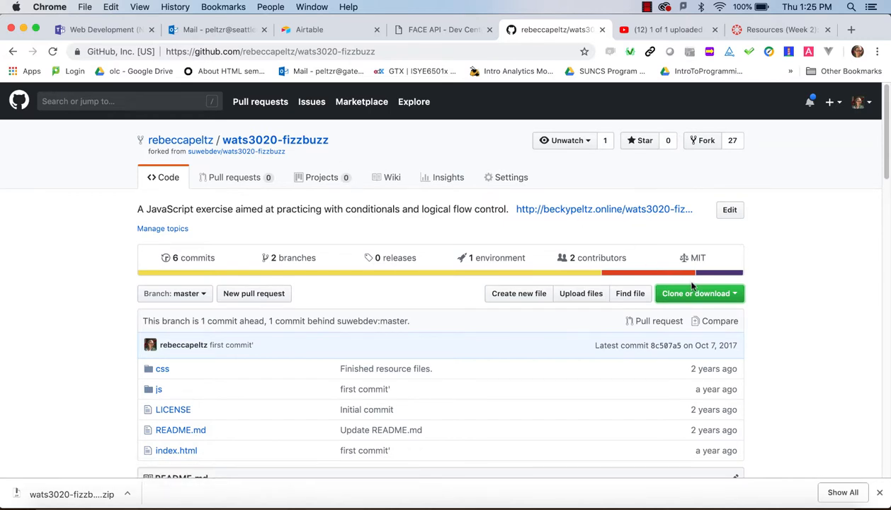
{"action": "mouse_move", "coordinate": [691, 296]}
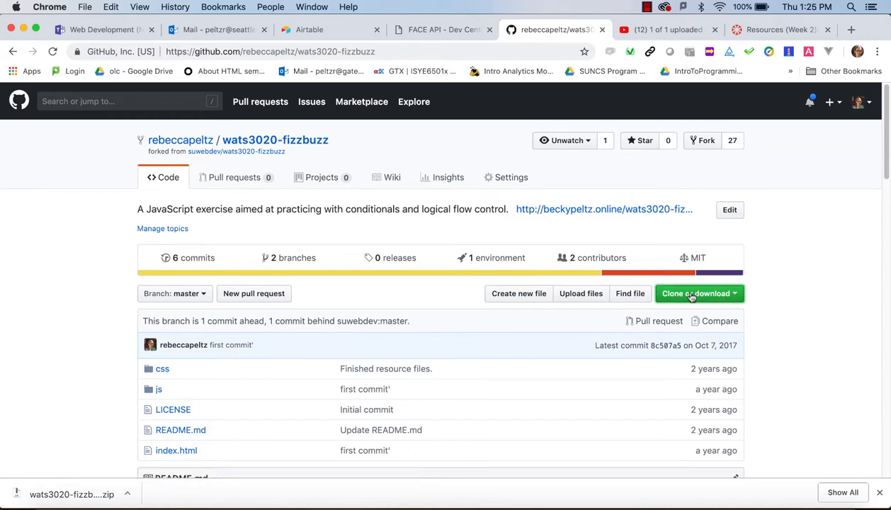
Download the wats3020-fizzbuzz repository as a ZIP and reveal it in Finder's Downloads
{"action": "left_click", "coordinate": [698, 294]}
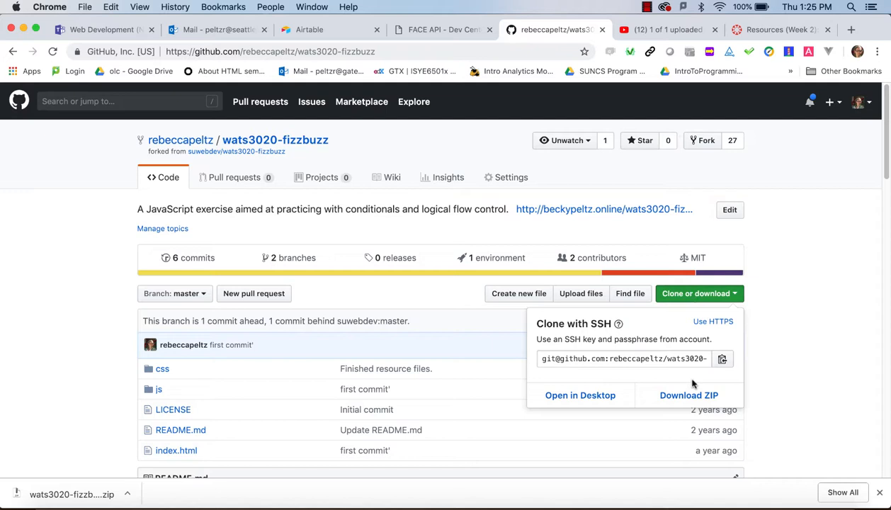
{"action": "left_click", "coordinate": [689, 395]}
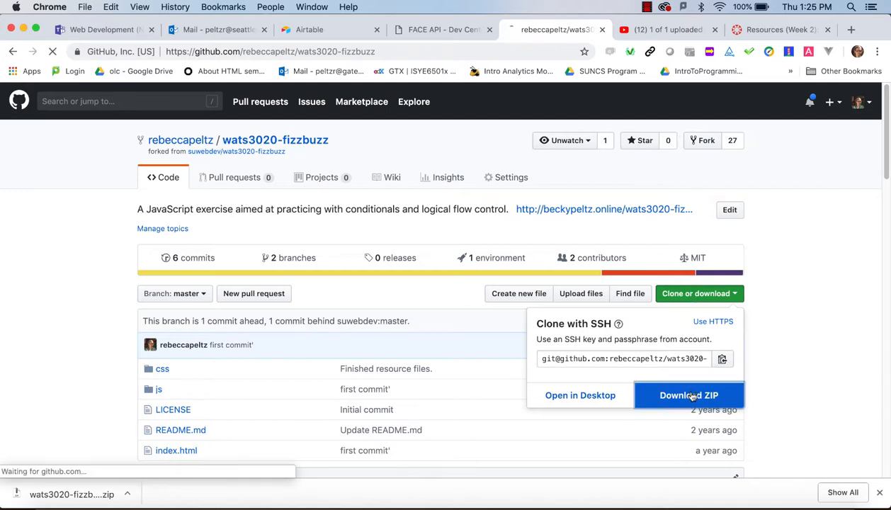
{"action": "left_click", "coordinate": [690, 395]}
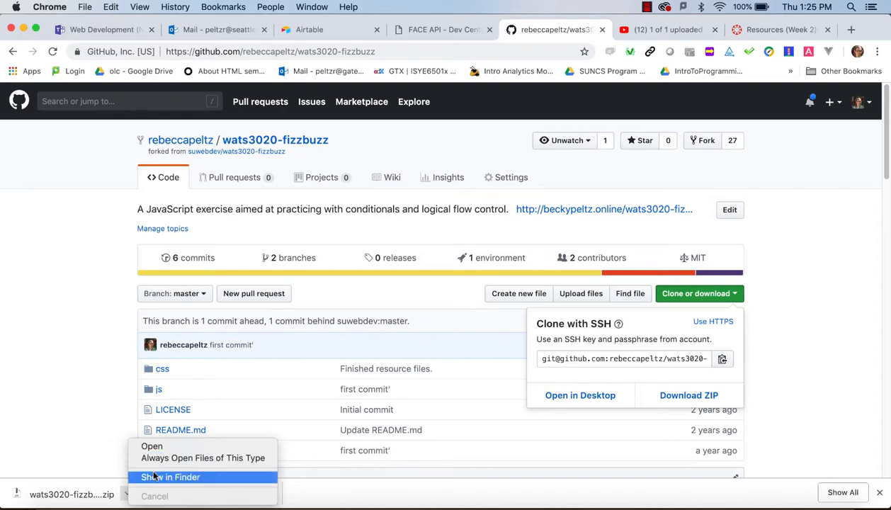
{"action": "left_click", "coordinate": [173, 477]}
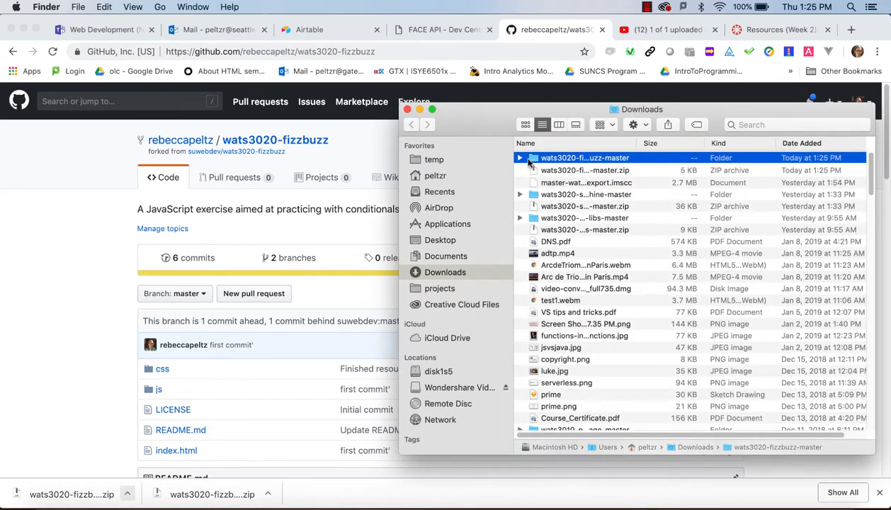
Open the extracted wats3020-fizzbuzz-master folder in VS Code through Finder's Services menu
{"action": "left_click", "coordinate": [520, 157]}
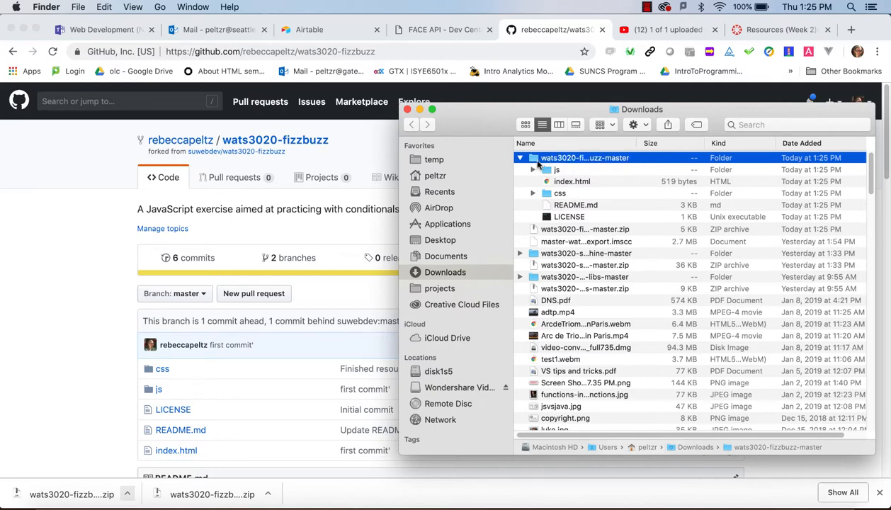
{"action": "right_click", "coordinate": [585, 157]}
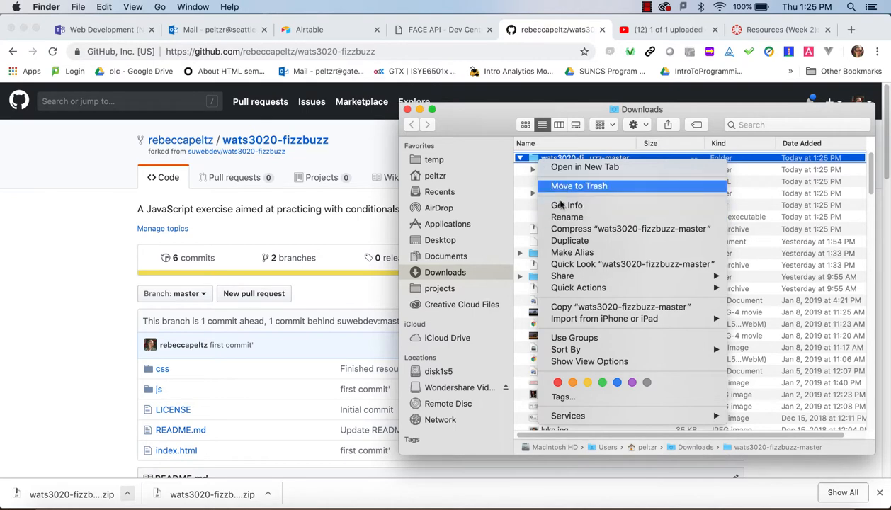
{"action": "mouse_move", "coordinate": [568, 416]}
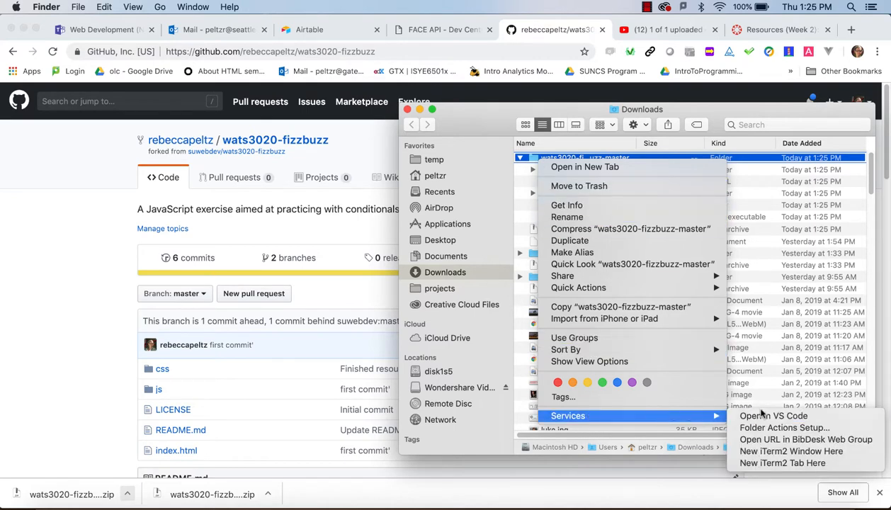
{"action": "left_click", "coordinate": [778, 416]}
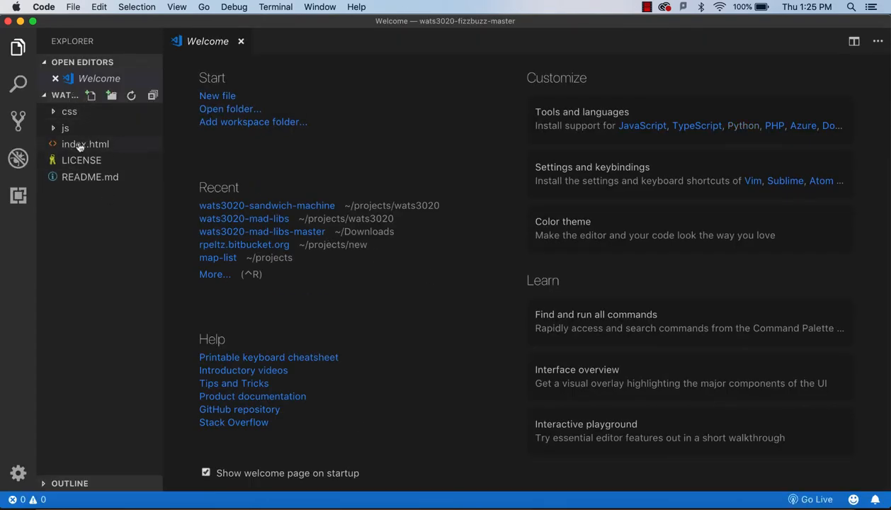
Serve index.html with Live Server from the VS Code Explorer
{"action": "right_click", "coordinate": [85, 144]}
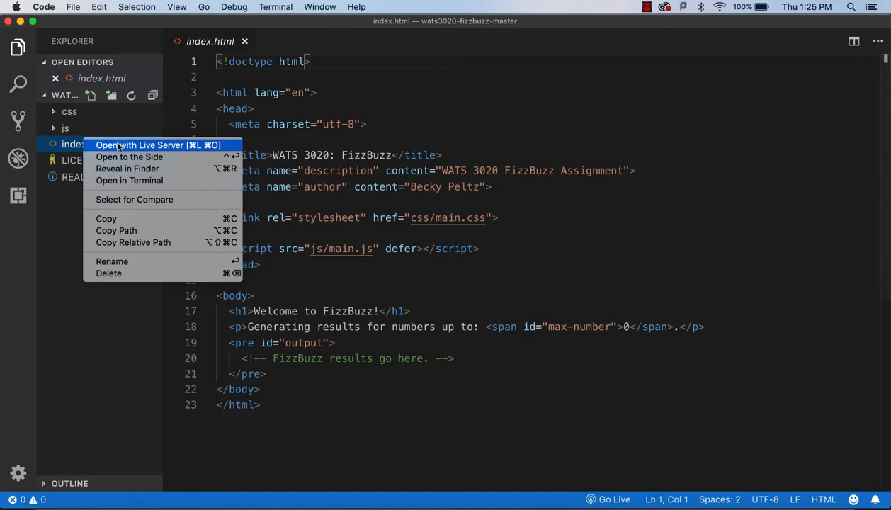
{"action": "left_click", "coordinate": [157, 144]}
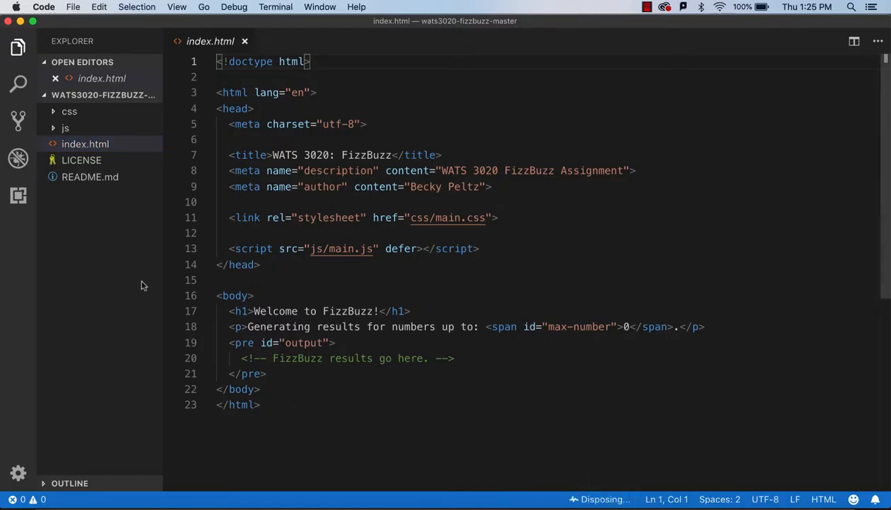
Skim README.md in VS Code, then open GitHub's + menu on the forked repo
{"action": "left_click", "coordinate": [90, 177]}
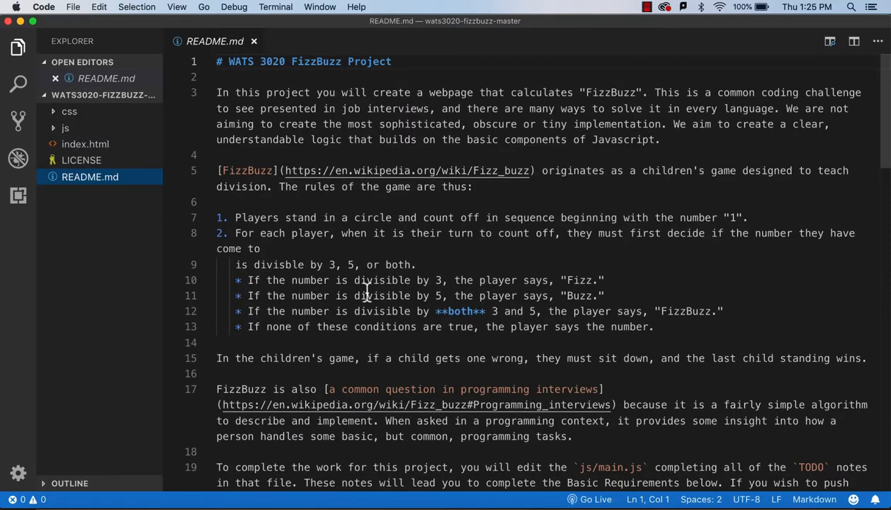
{"action": "scroll", "scroll_direction": "down", "scroll_amount": 3}
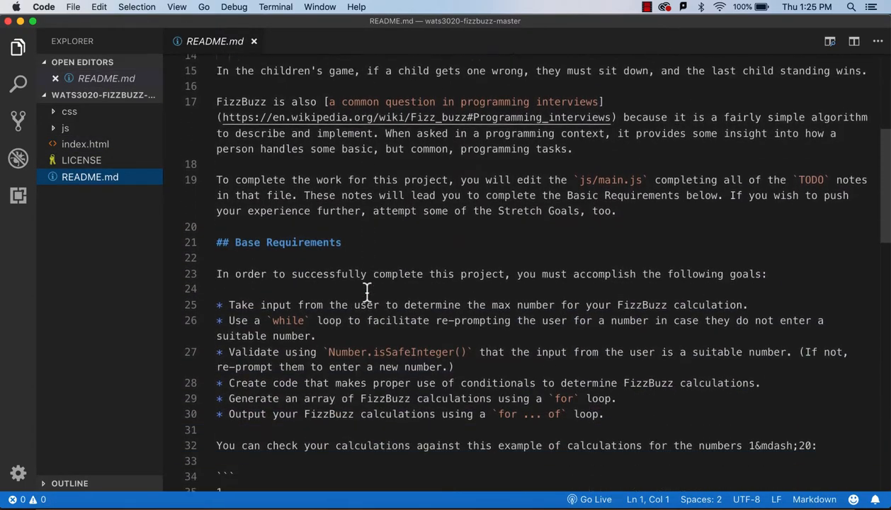
{"action": "scroll", "scroll_direction": "down", "scroll_amount": 3}
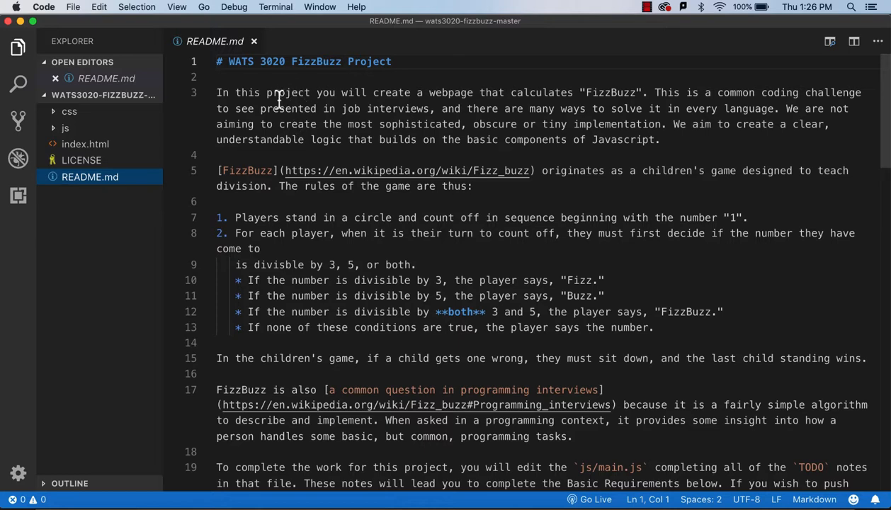
{"action": "mouse_move", "coordinate": [268, 139]}
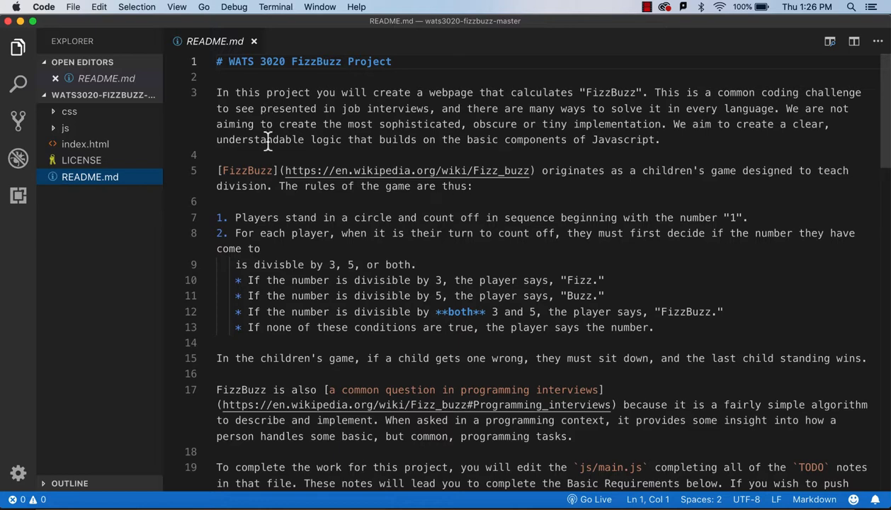
{"action": "mouse_move", "coordinate": [209, 127]}
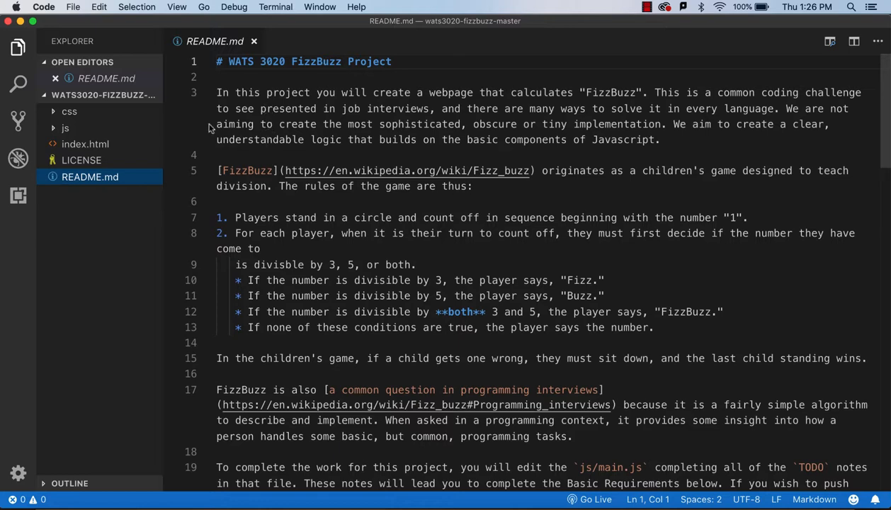
{"action": "mouse_move", "coordinate": [263, 186]}
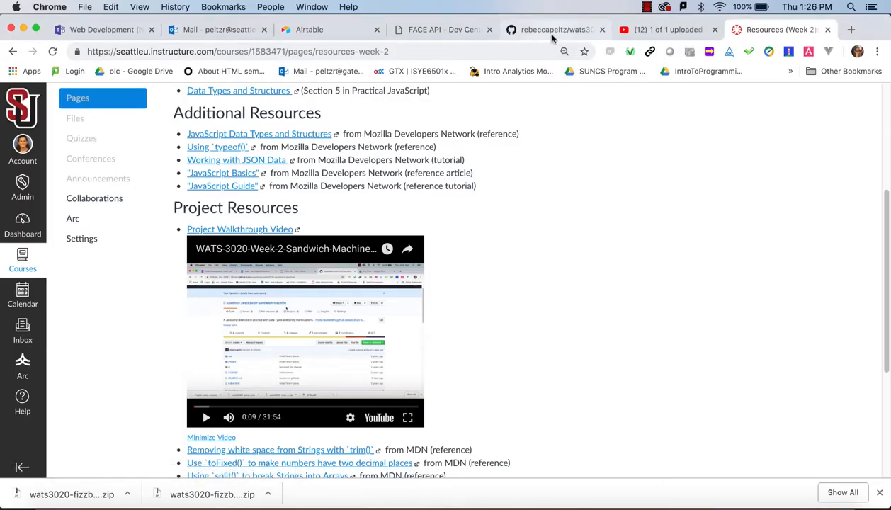
{"action": "left_click", "coordinate": [567, 29]}
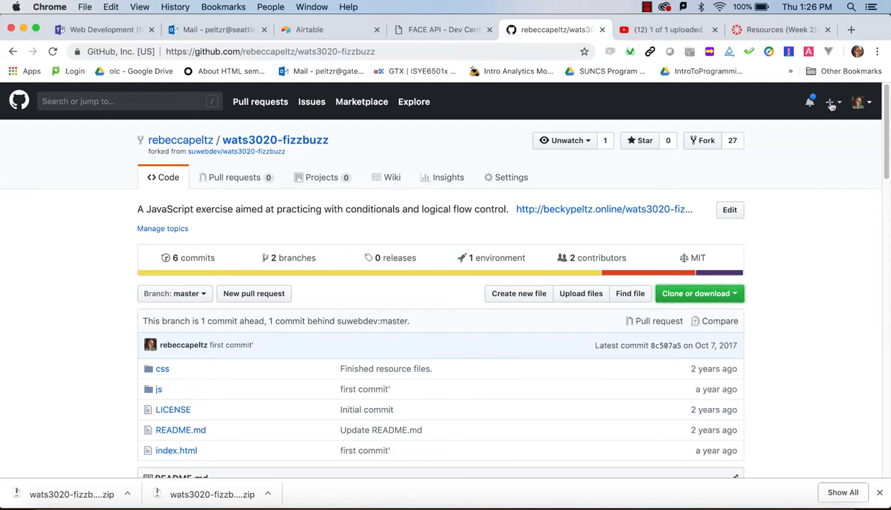
{"action": "left_click", "coordinate": [831, 105]}
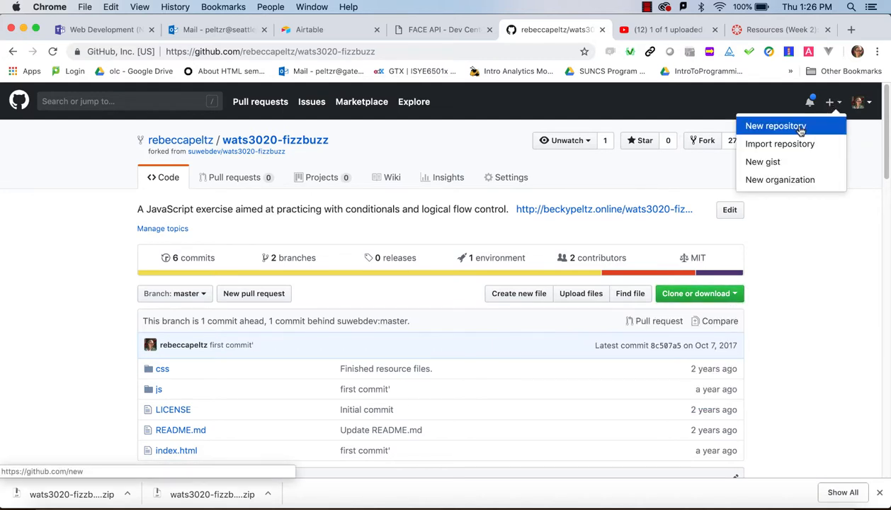
Start a new repository named wats-3020-fizzbuzz-mine, description 'soln', visibility Private
{"action": "left_click", "coordinate": [775, 126]}
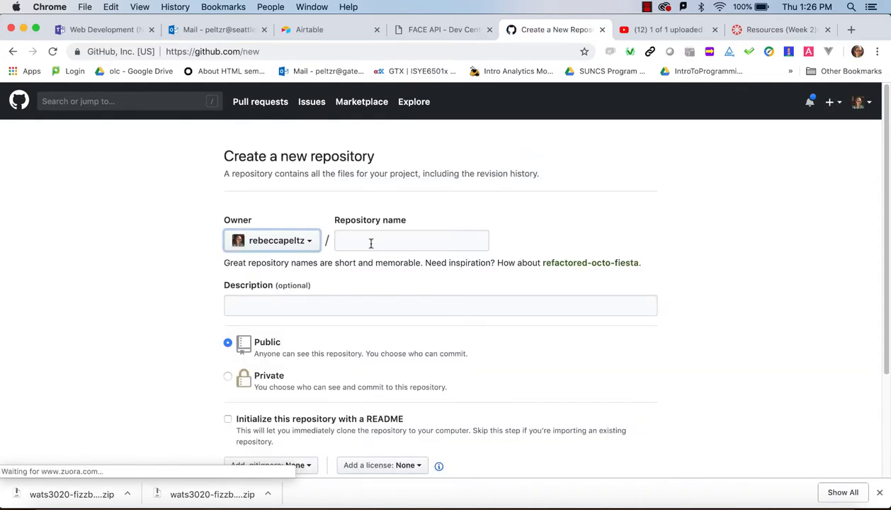
{"action": "type", "text": "wates"}
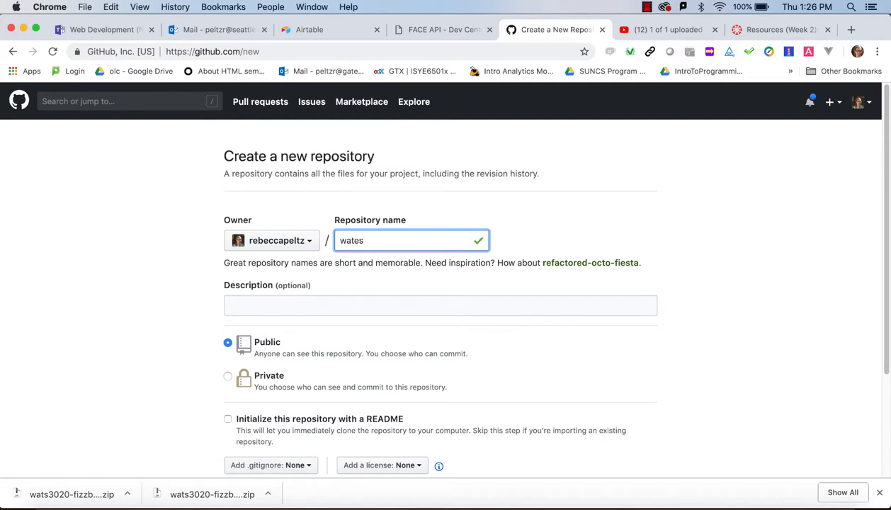
{"action": "key", "text": "Backspace"}
{"action": "type", "text": "-fizzbuzz-"}
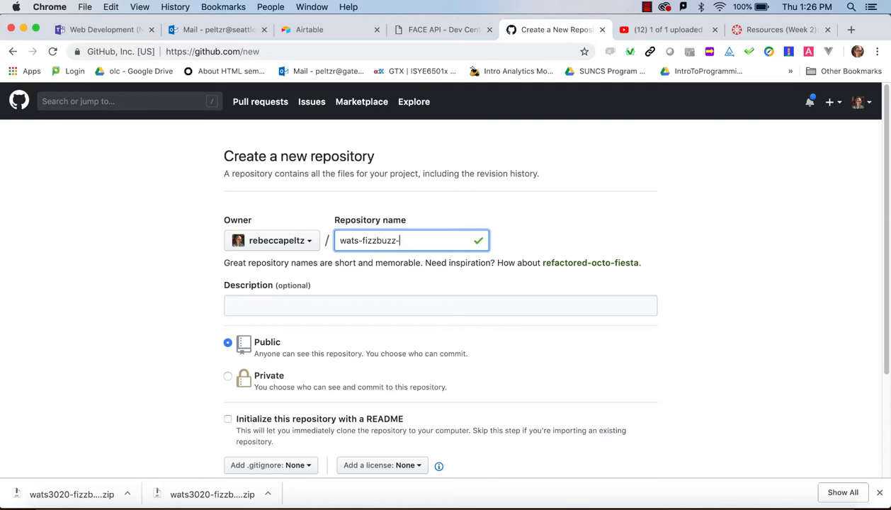
{"action": "type", "text": "mine"}
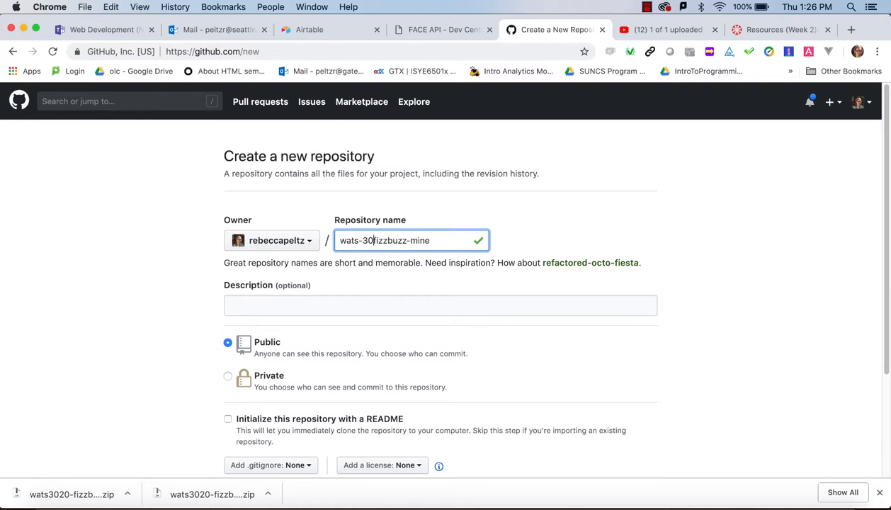
{"action": "type", "text": "20-"}
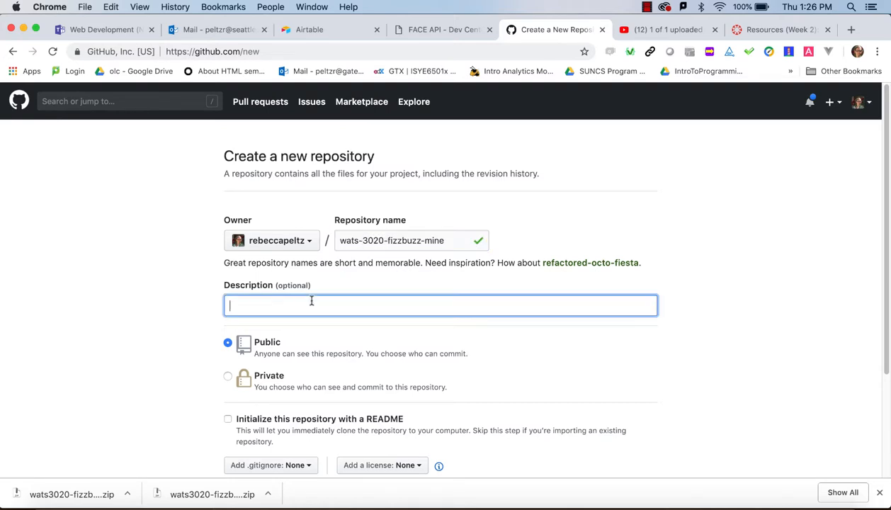
{"action": "type", "text": "soln"}
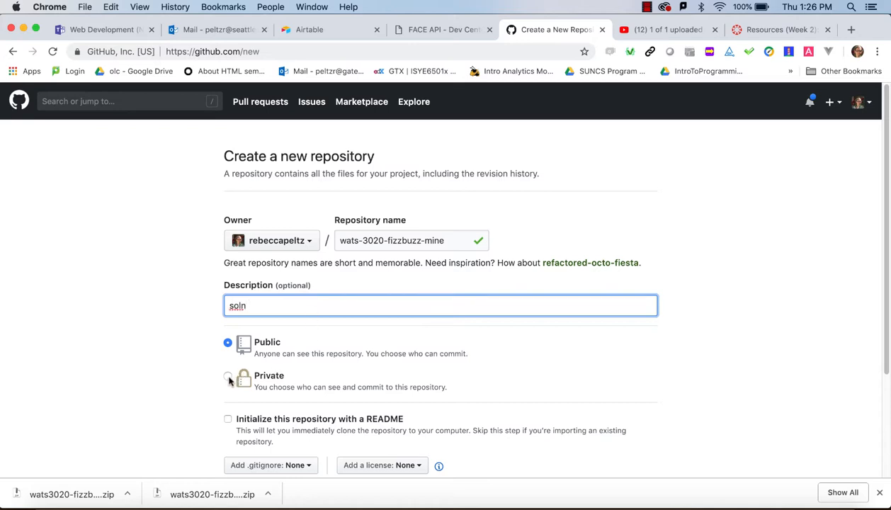
{"action": "left_click", "coordinate": [228, 375]}
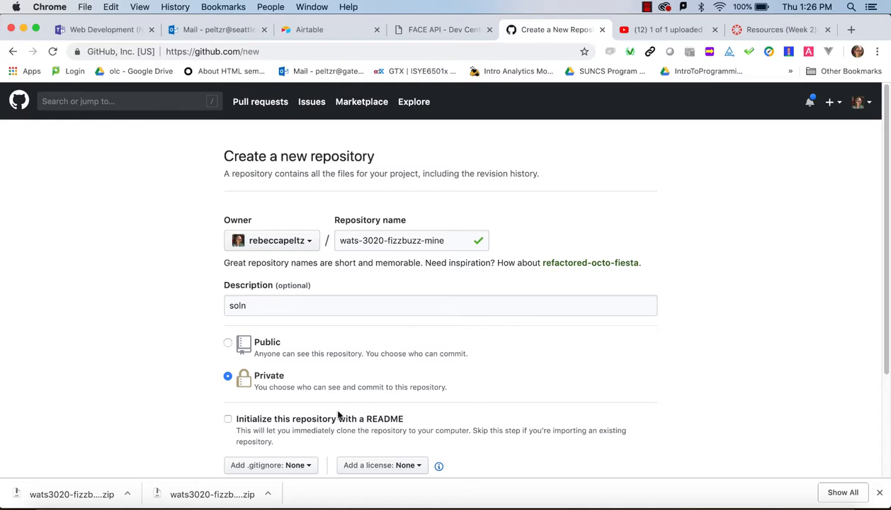
{"action": "mouse_move", "coordinate": [451, 371]}
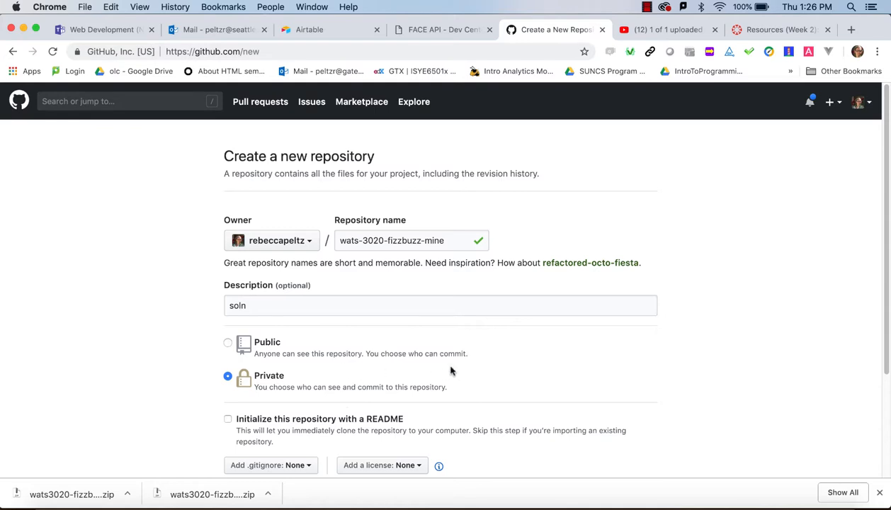
{"action": "scroll", "scroll_direction": "down", "scroll_amount": 3}
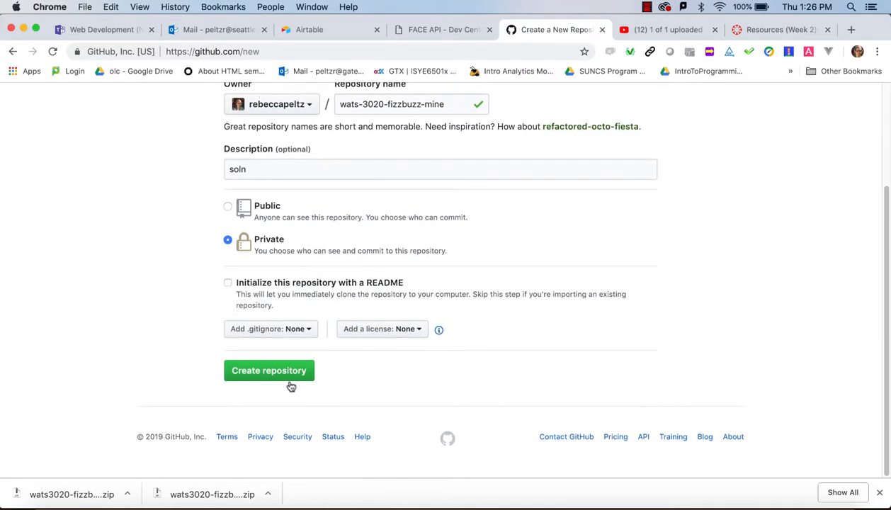
{"action": "mouse_move", "coordinate": [278, 315]}
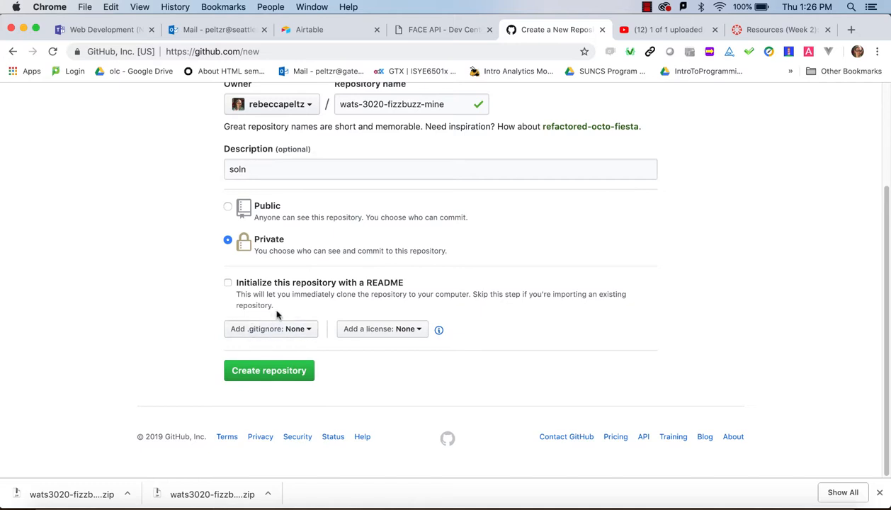
{"action": "mouse_move", "coordinate": [274, 319]}
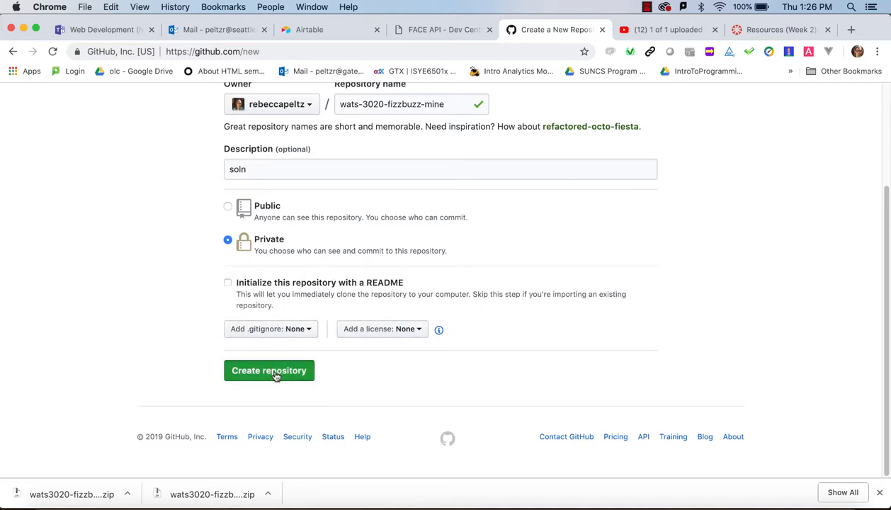
Create the private wats-3020-fizzbuzz-mine repository and copy its first setup command
{"action": "left_click", "coordinate": [269, 370]}
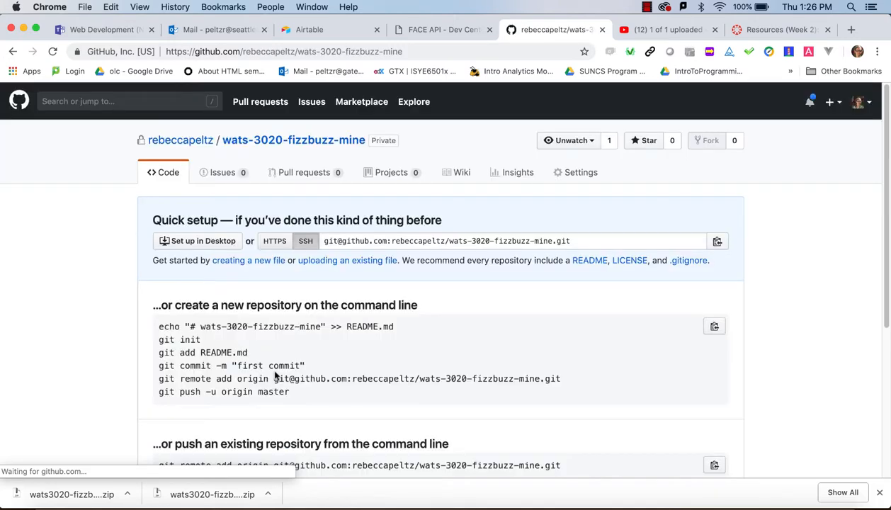
{"action": "mouse_move", "coordinate": [207, 315]}
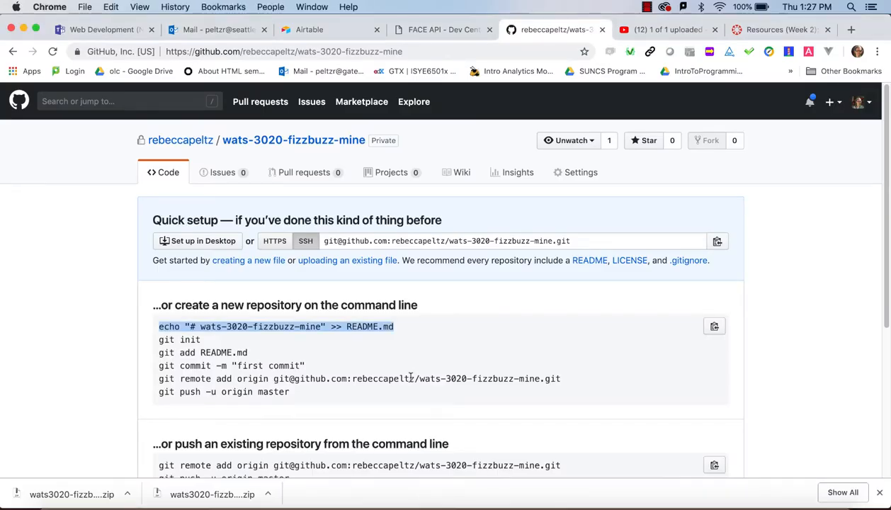
{"action": "key", "text": "Cmd+Space"}
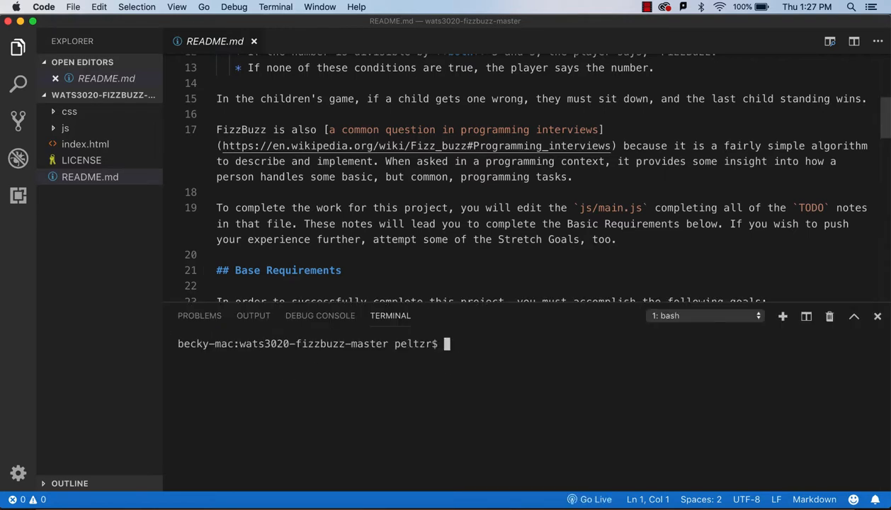
Initialize a Git repository in the fizzbuzz project folder and stage all files
{"action": "type", "text": "git status"}
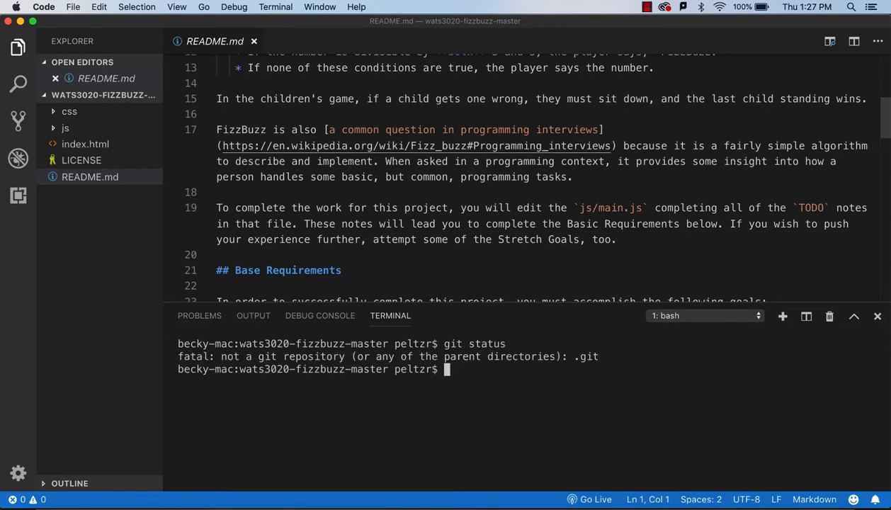
{"action": "type", "text": "git init"}
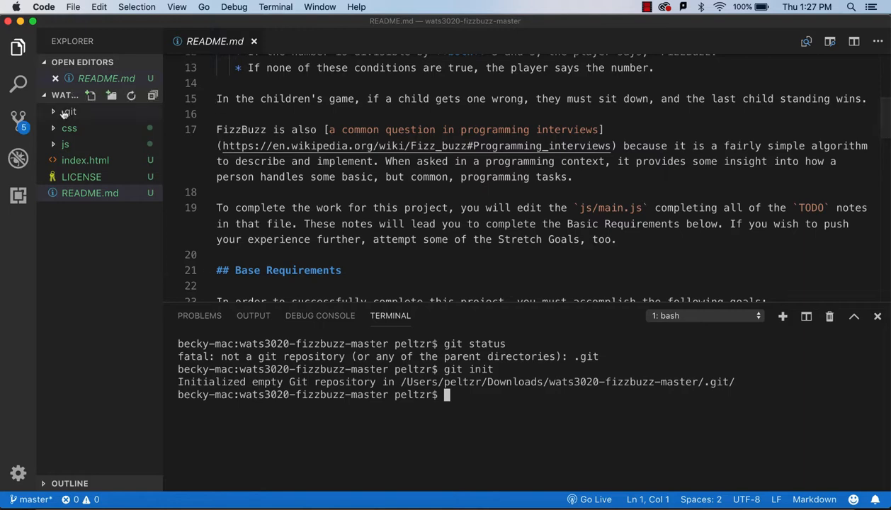
{"action": "left_click", "coordinate": [68, 112]}
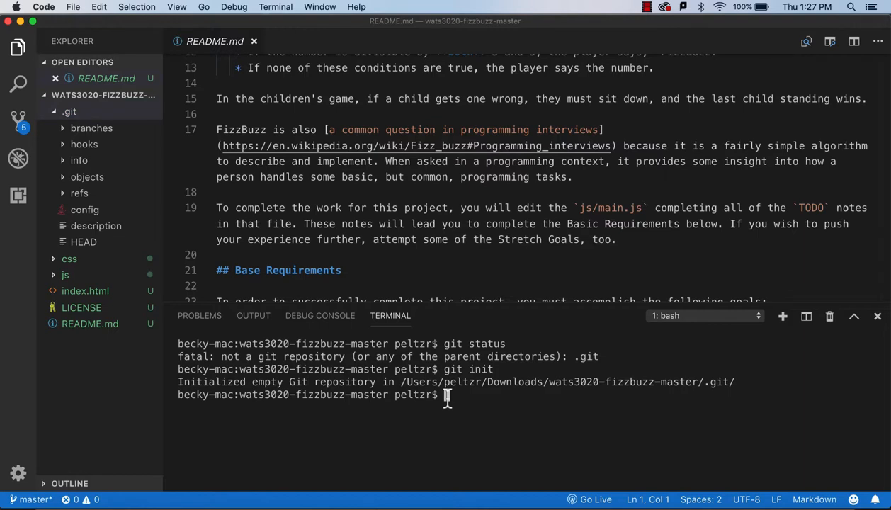
{"action": "type", "text": "git ad"}
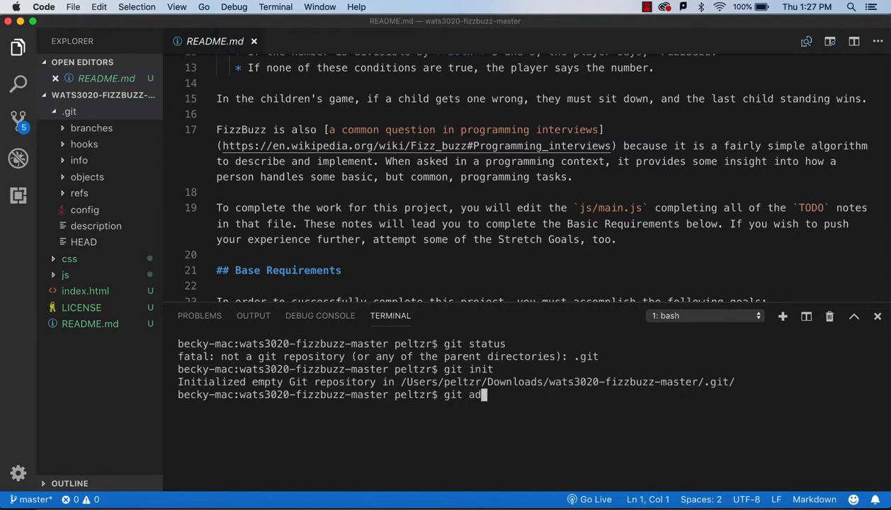
{"action": "key", "text": "Enter"}
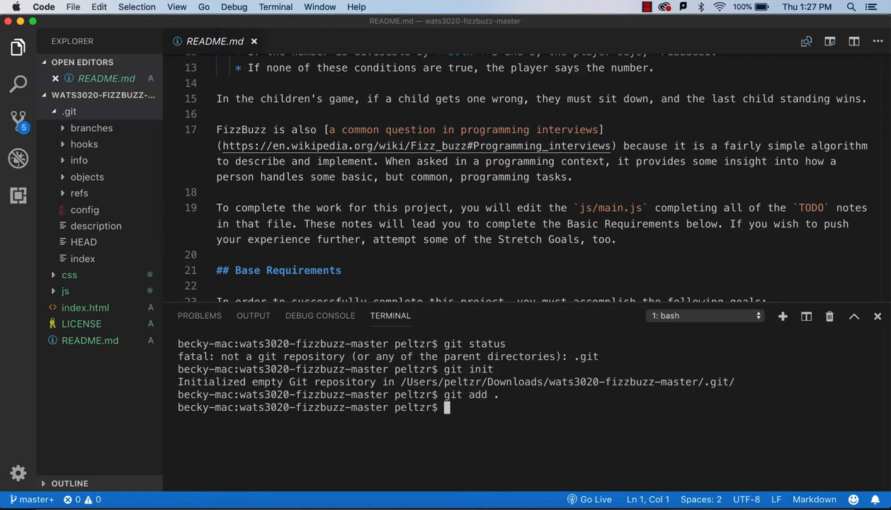
{"action": "type", "text": "pwd"}
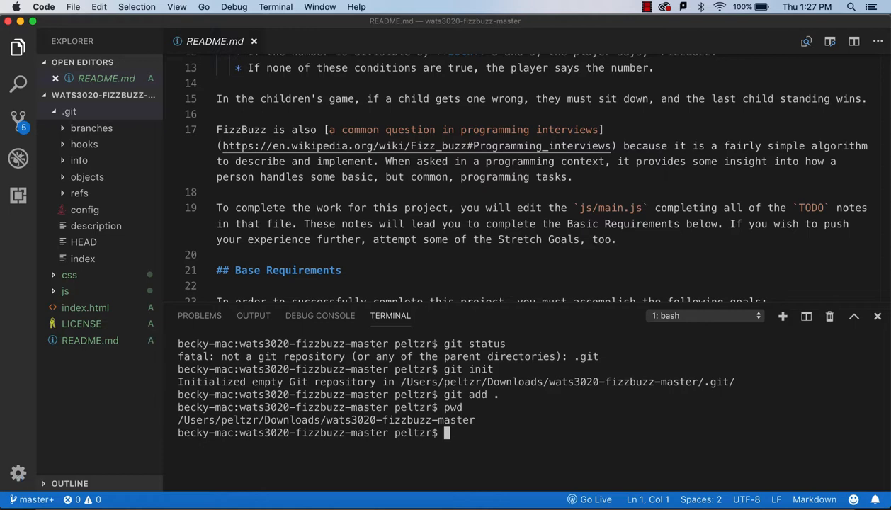
Commit the staged files with message 'adding code for fizzbuzz' and check git status
{"action": "type", "text": "git com"}
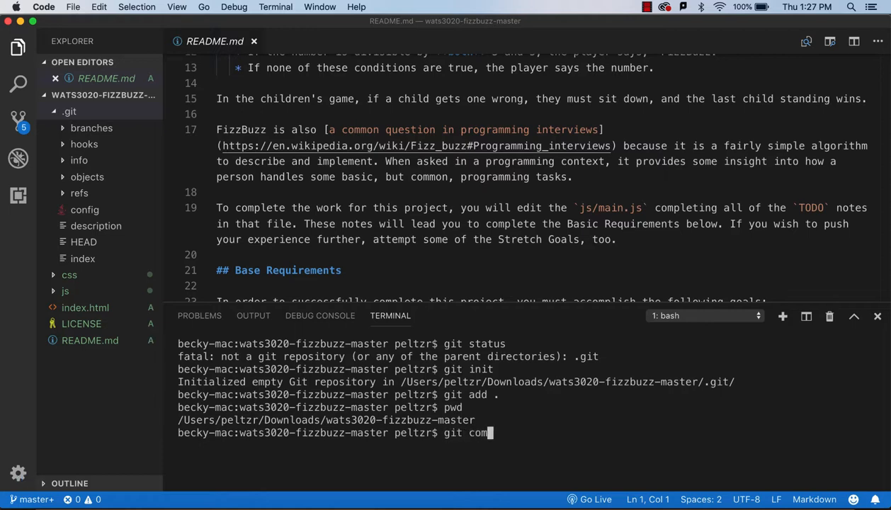
{"action": "type", "text": "mit"}
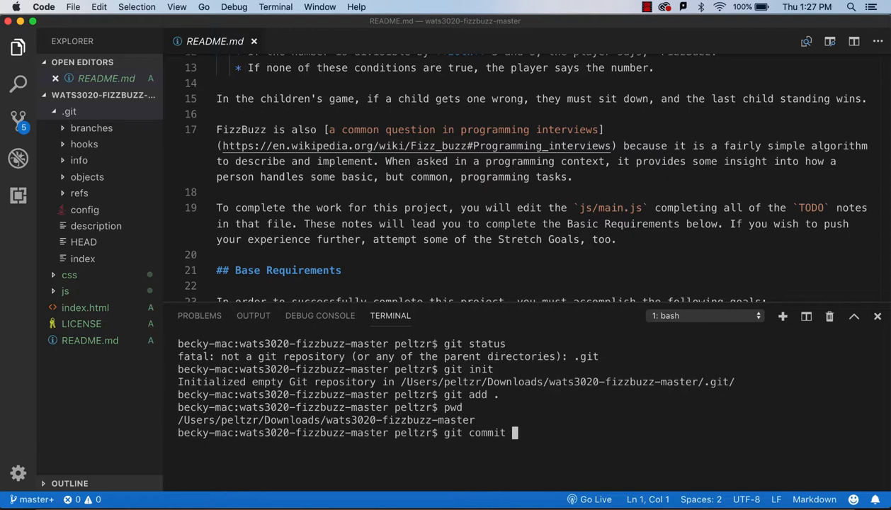
{"action": "type", "text": "-m\""}
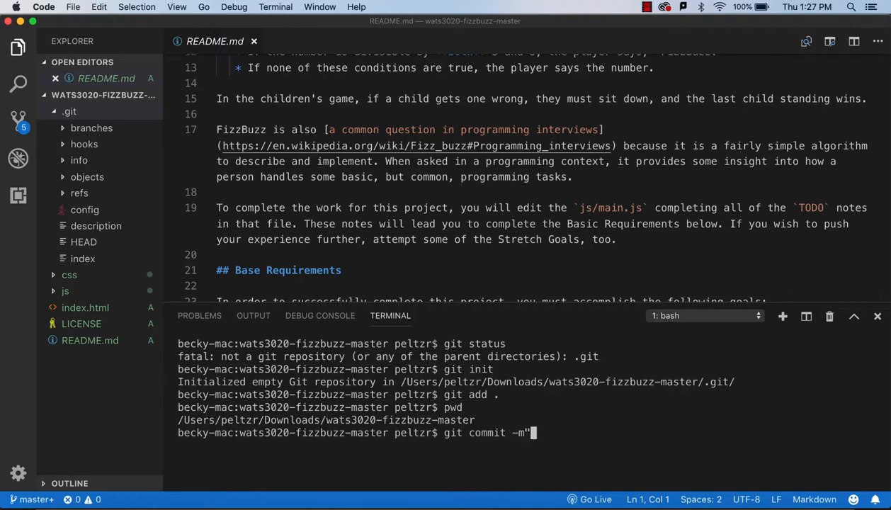
{"action": "type", "text": "adding code for fi"}
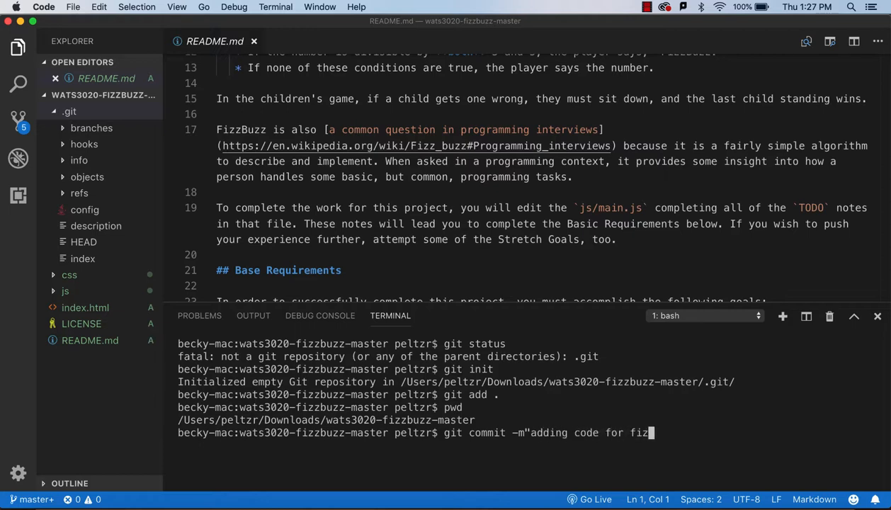
{"action": "type", "text": "zbuzz"}
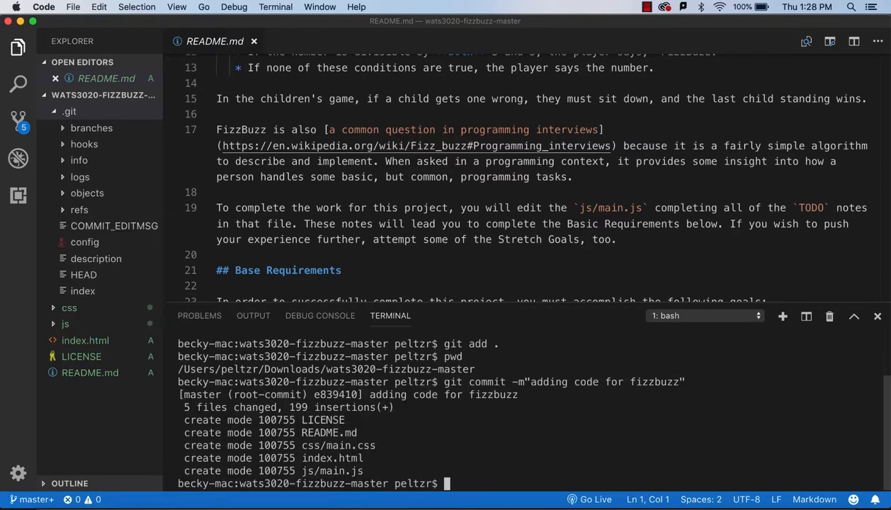
{"action": "type", "text": "git st"}
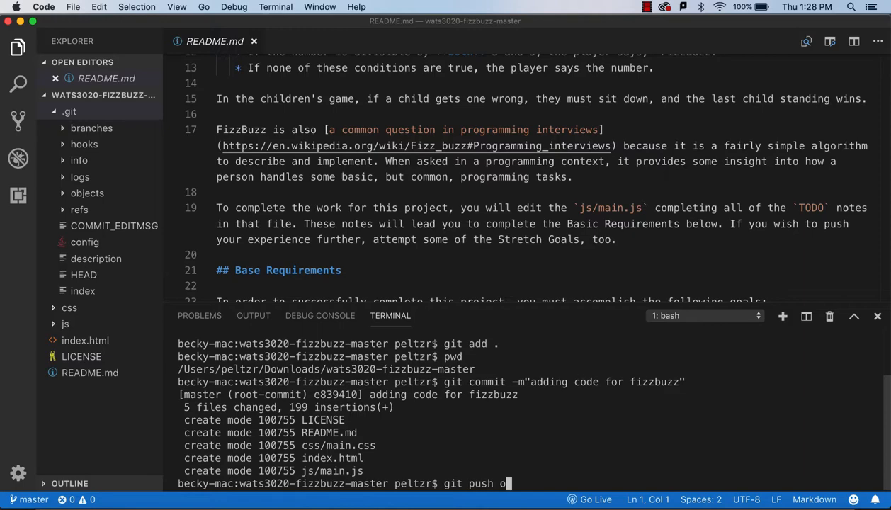
Get the 'git remote add origin' command for wats-3020-fizzbuzz-mine from quick setup
{"action": "type", "text": "rigin master"}
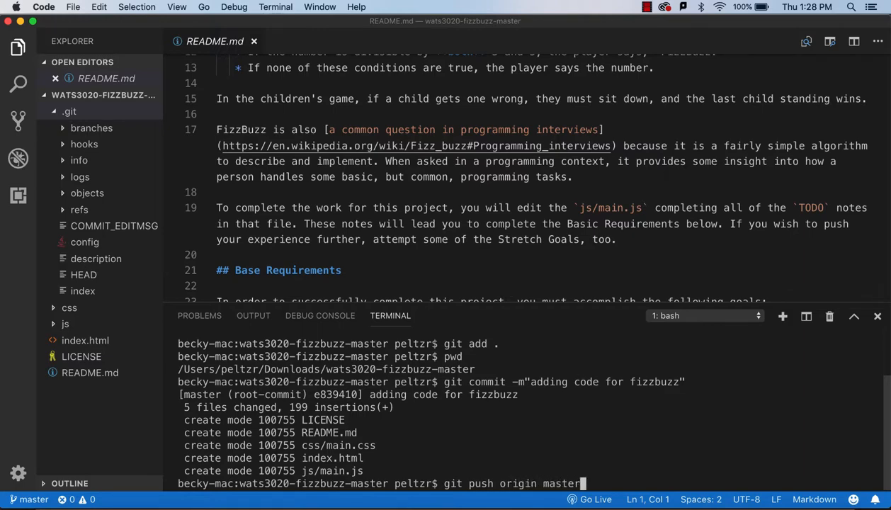
{"action": "key", "text": "Enter"}
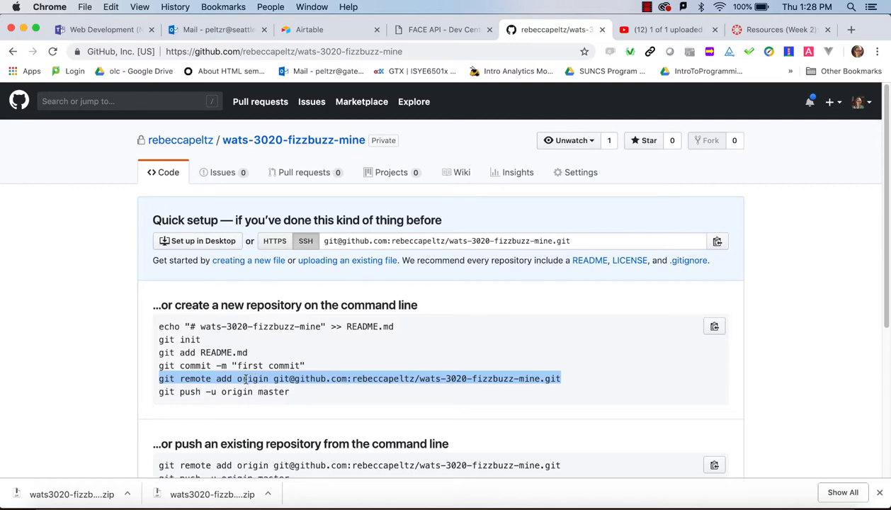
{"action": "mouse_move", "coordinate": [277, 392]}
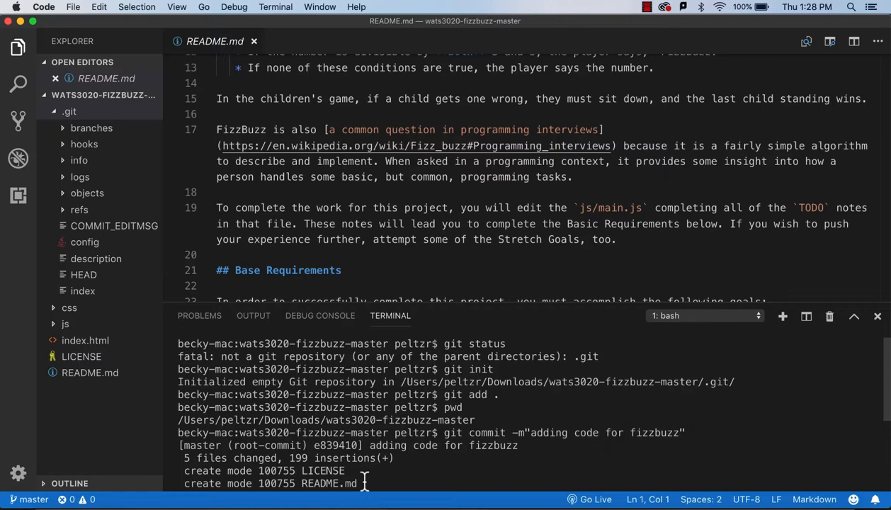
Add wats-3020-fizzbuzz-mine as origin and push the master branch to it
{"action": "type", "text": "git push origin master"}
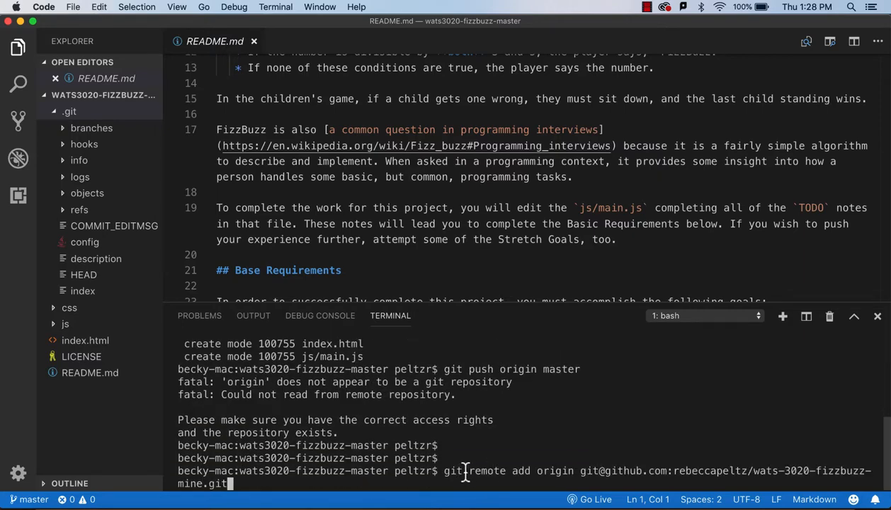
{"action": "mouse_move", "coordinate": [425, 434]}
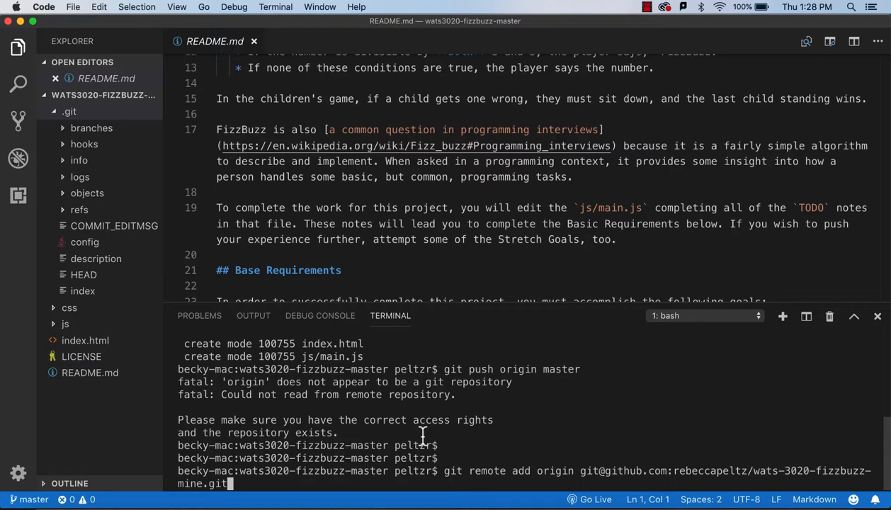
{"action": "mouse_move", "coordinate": [458, 444]}
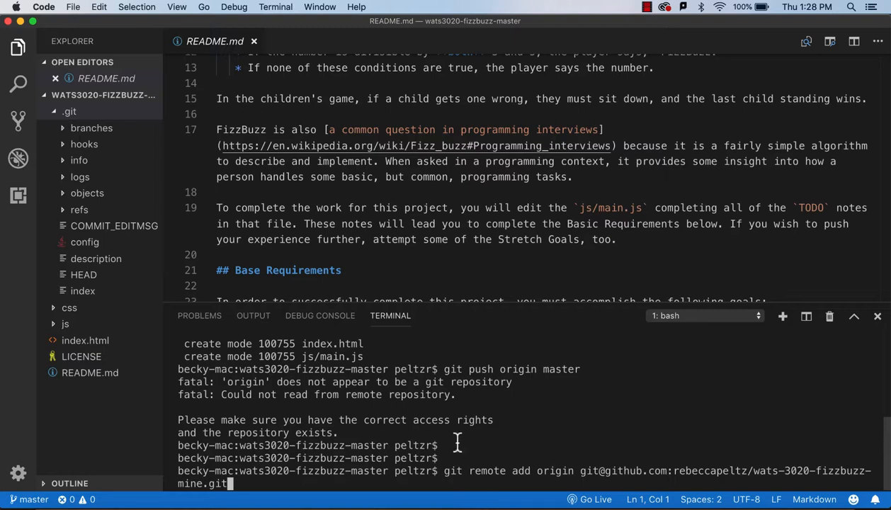
{"action": "mouse_move", "coordinate": [457, 471]}
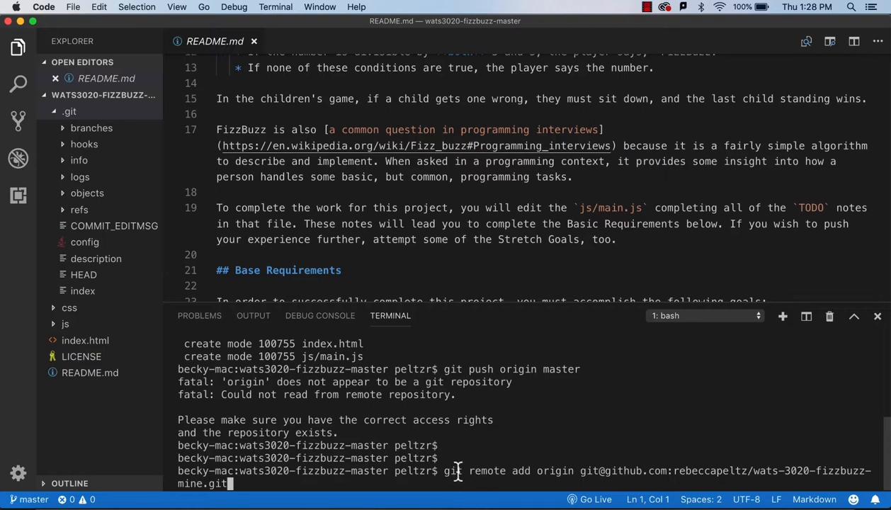
{"action": "mouse_move", "coordinate": [491, 472]}
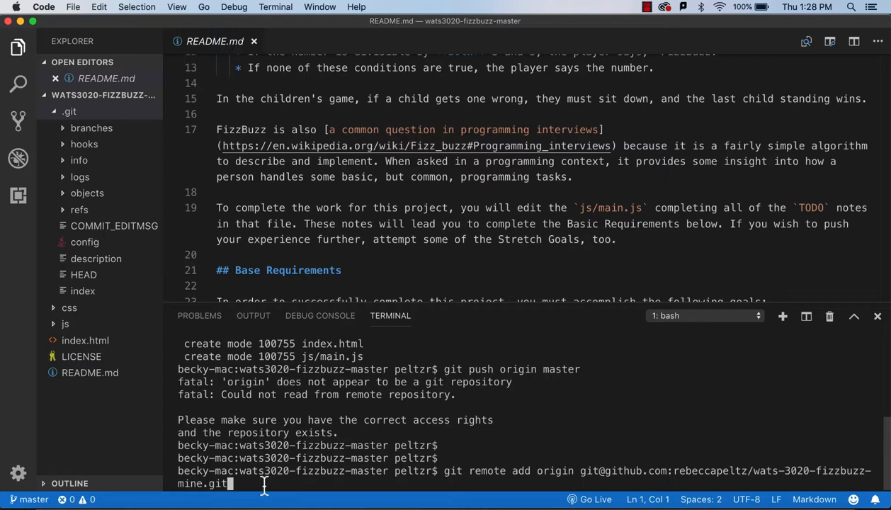
{"action": "key", "text": "Enter"}
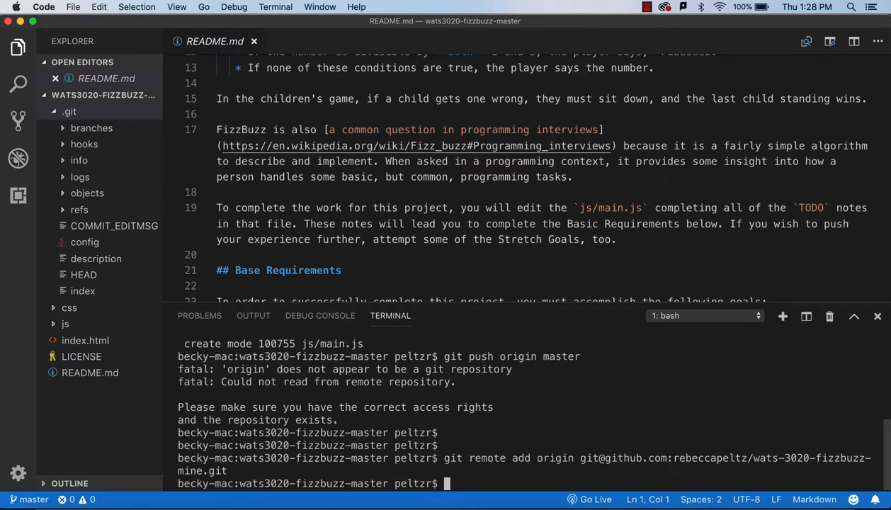
{"action": "type", "text": "git push origin master"}
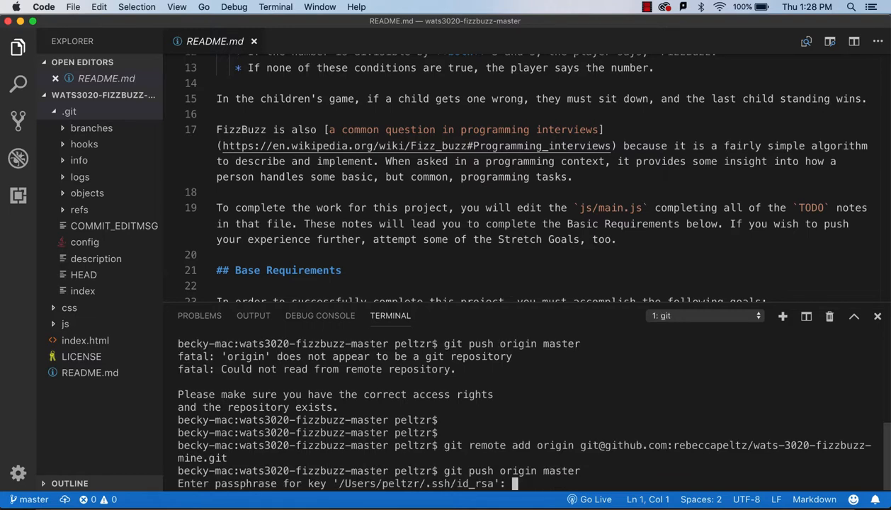
{"action": "key", "text": "Enter"}
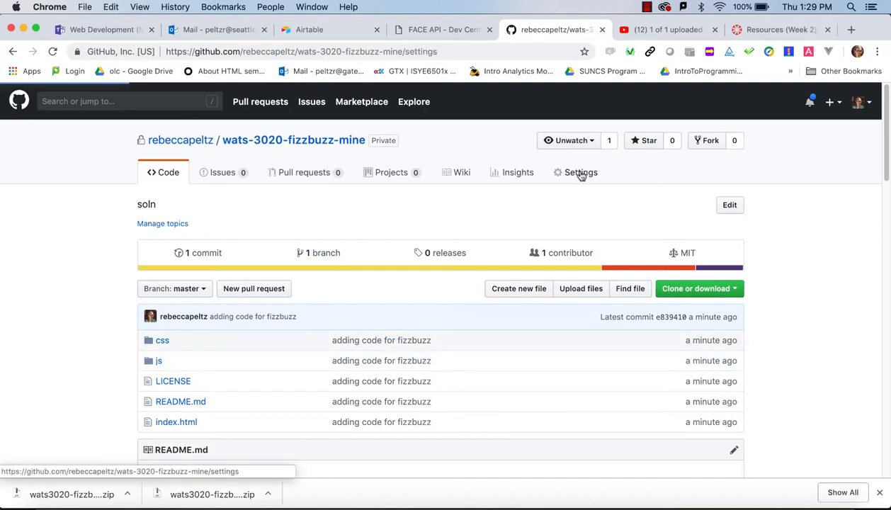
Set master branch as the GitHub Pages source in the repository settings
{"action": "left_click", "coordinate": [581, 172]}
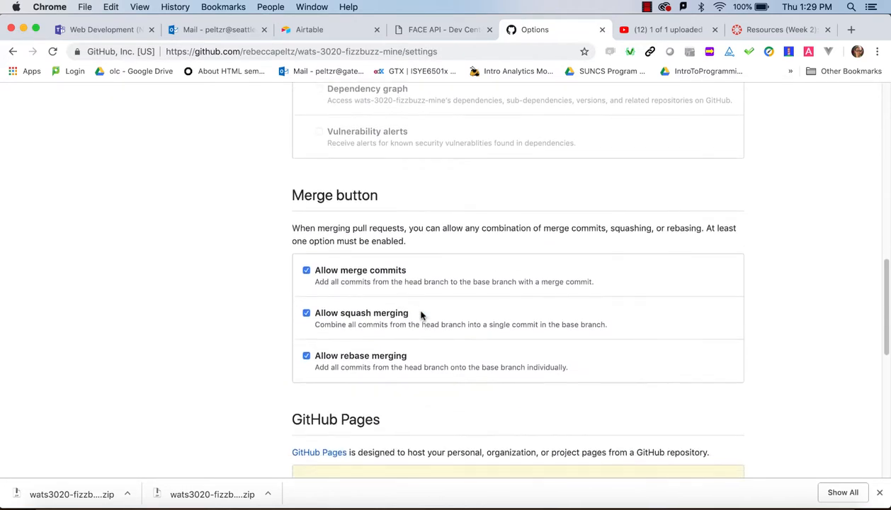
{"action": "scroll", "scroll_direction": "down", "scroll_amount": 3}
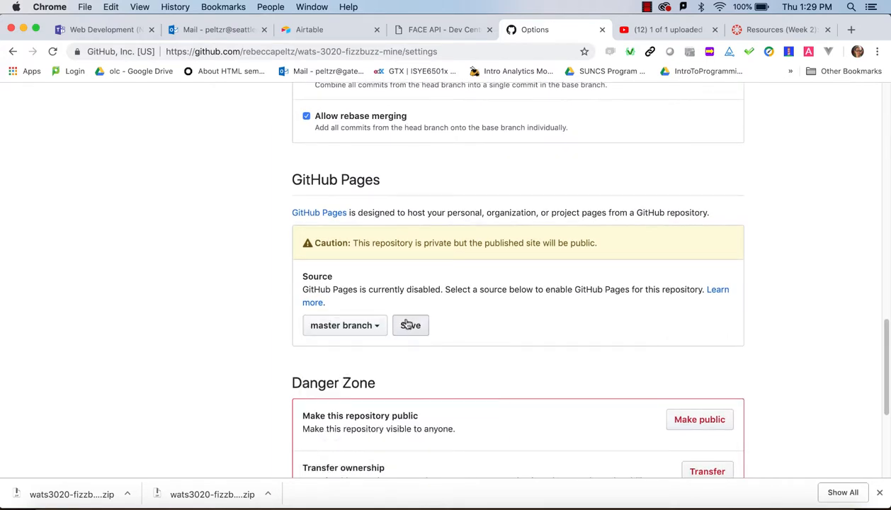
{"action": "left_click", "coordinate": [410, 325]}
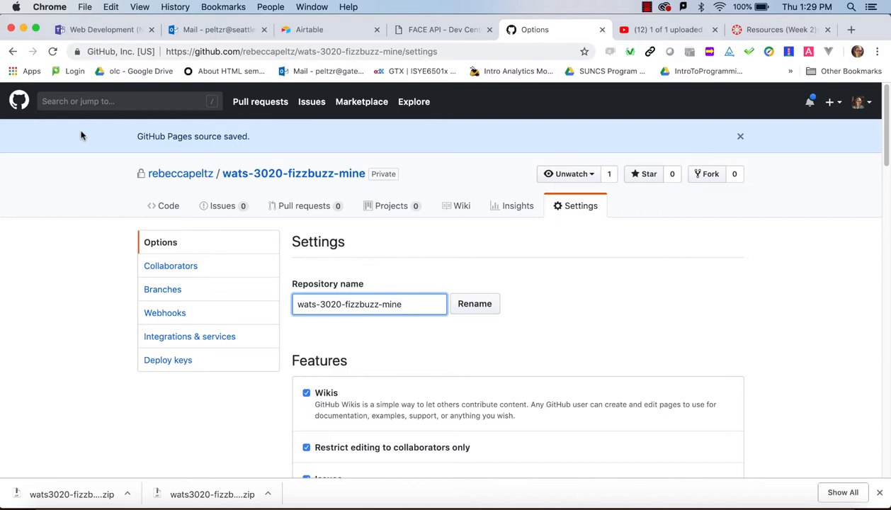
{"action": "left_click", "coordinate": [740, 136]}
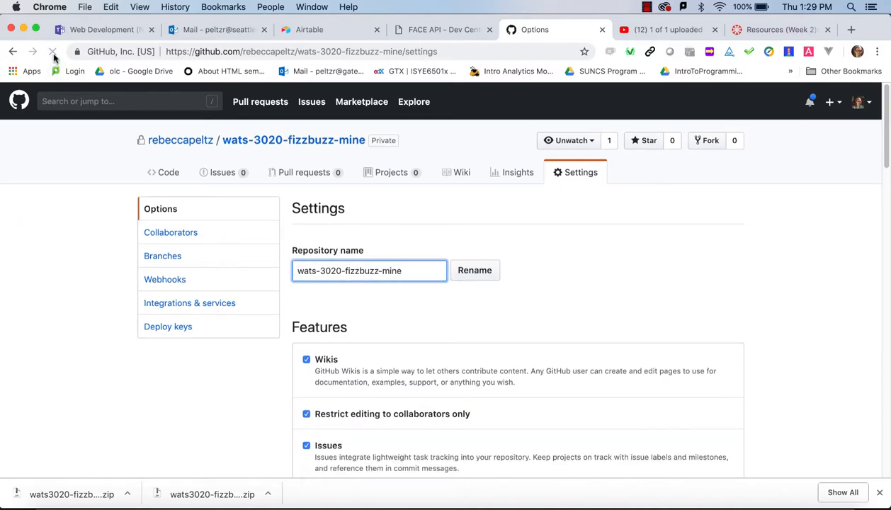
Reload until GitHub Pages shows the site published, then open the live FizzBuzz site
{"action": "left_click", "coordinate": [76, 59]}
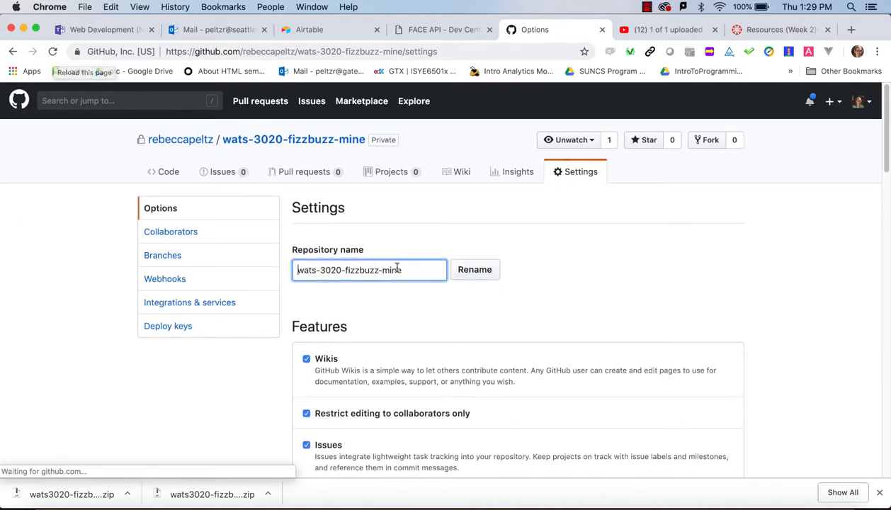
{"action": "scroll", "scroll_direction": "down", "scroll_amount": 3}
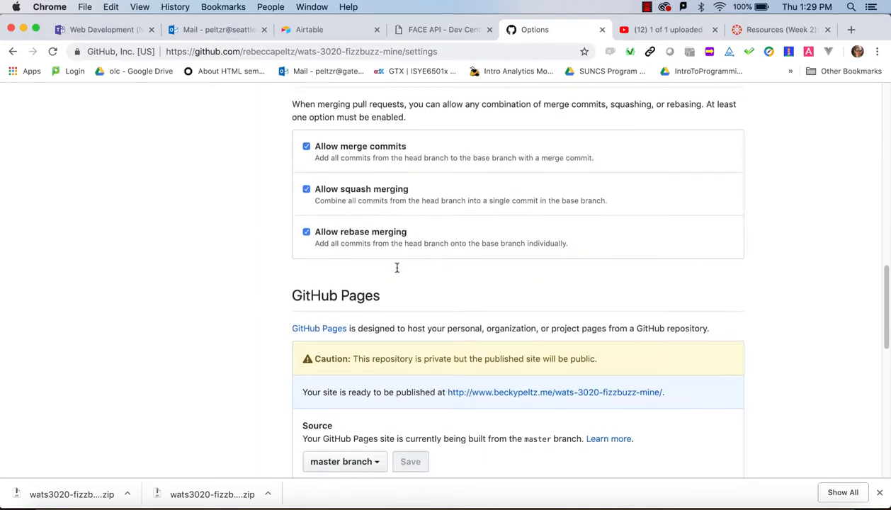
{"action": "left_click", "coordinate": [53, 51]}
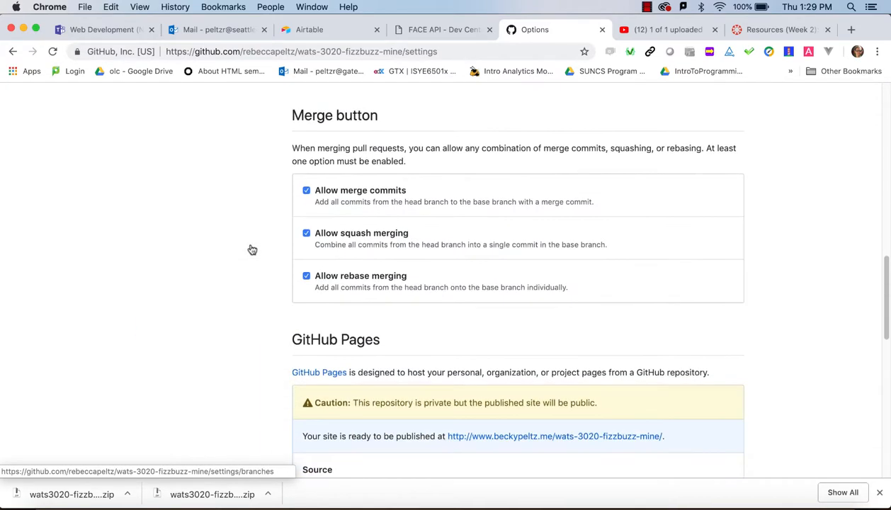
{"action": "left_click", "coordinate": [53, 51]}
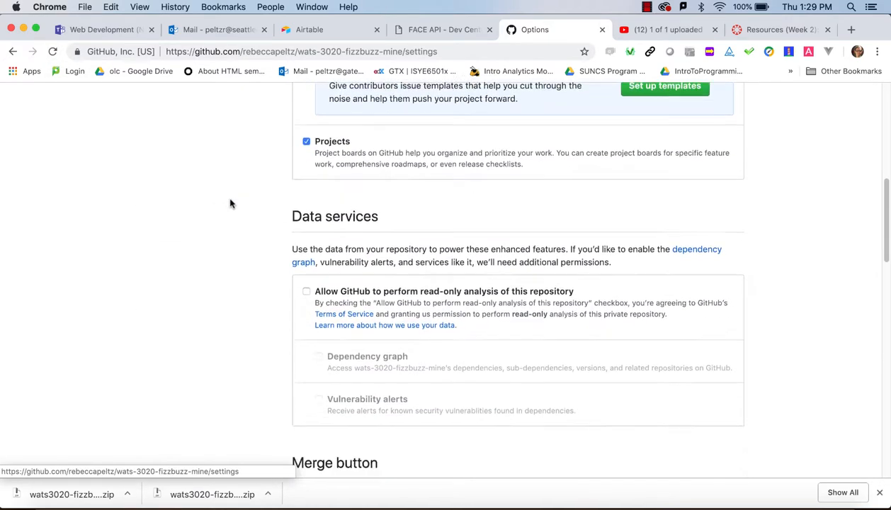
{"action": "scroll", "scroll_direction": "down", "scroll_amount": 3}
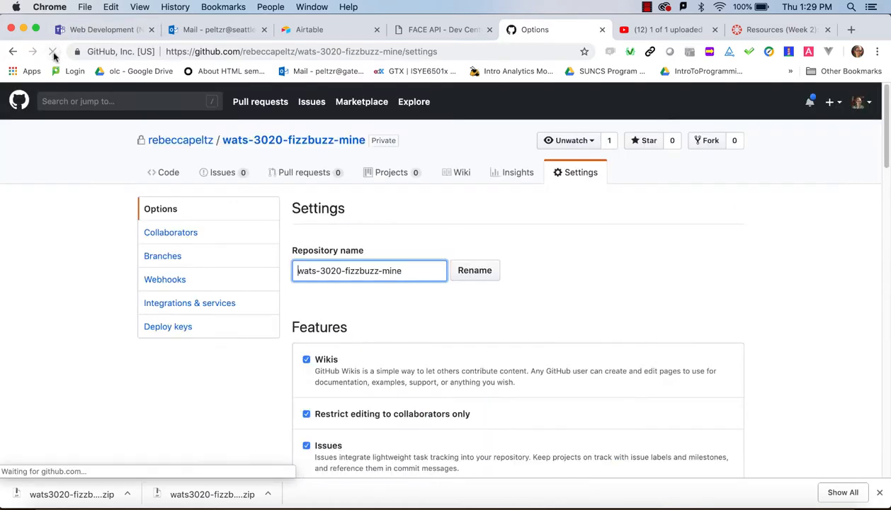
{"action": "scroll", "scroll_direction": "down", "scroll_amount": 3}
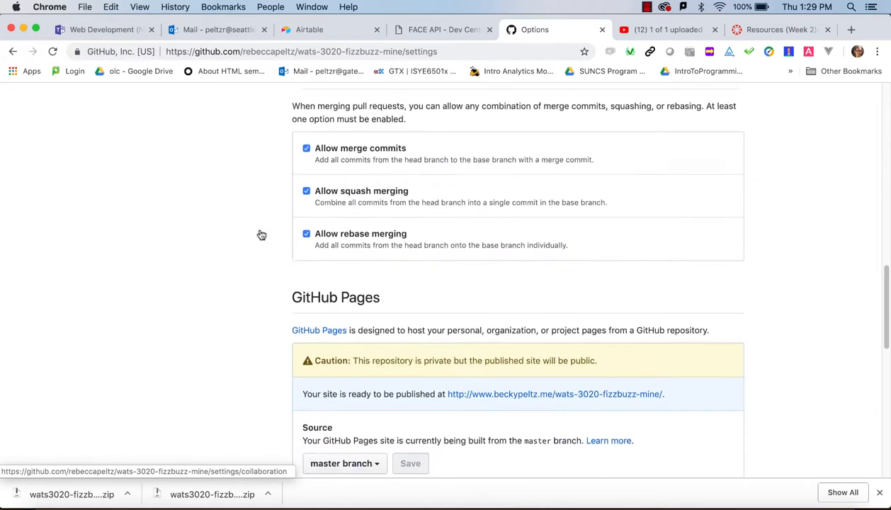
{"action": "scroll", "scroll_direction": "down", "scroll_amount": 3}
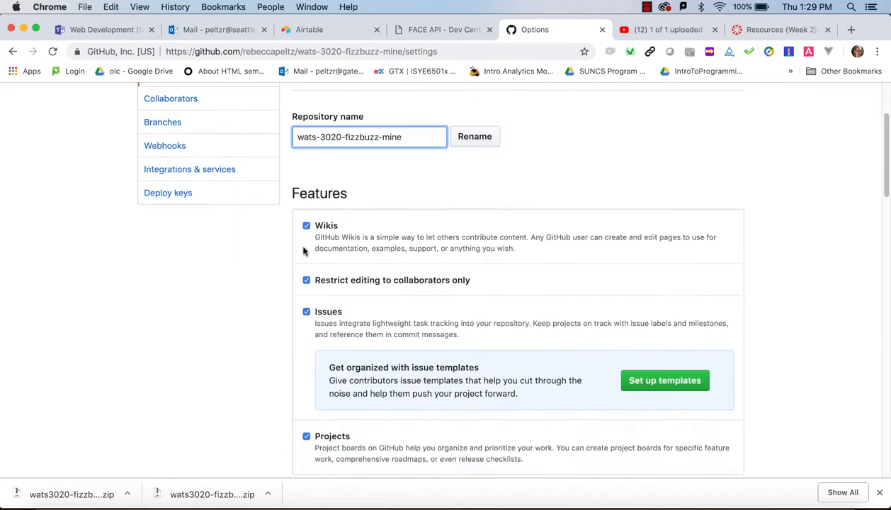
{"action": "scroll", "scroll_direction": "down", "scroll_amount": 3}
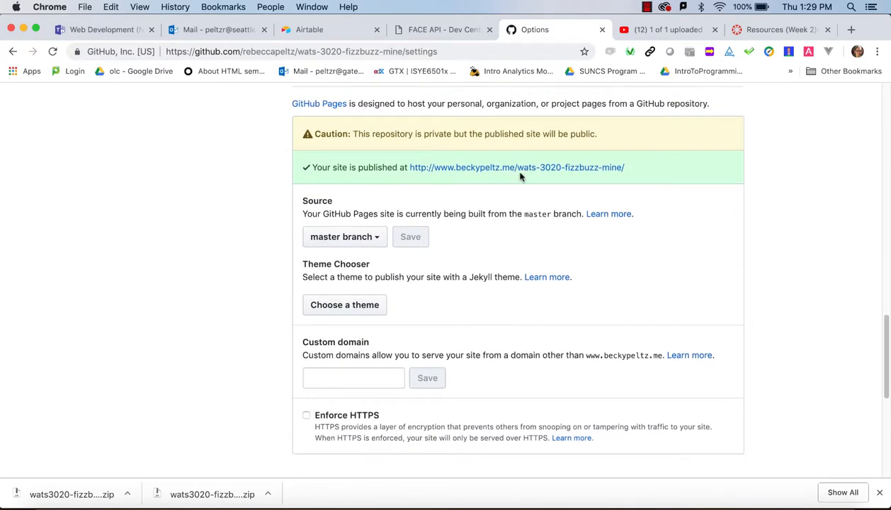
{"action": "left_click", "coordinate": [517, 167]}
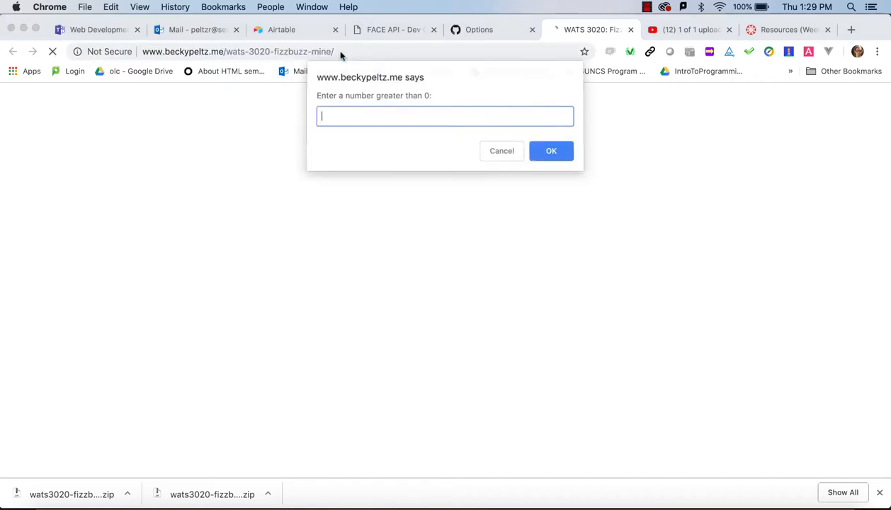
Test the live FizzBuzz site by entering 34 as the upper limit
{"action": "type", "text": "34"}
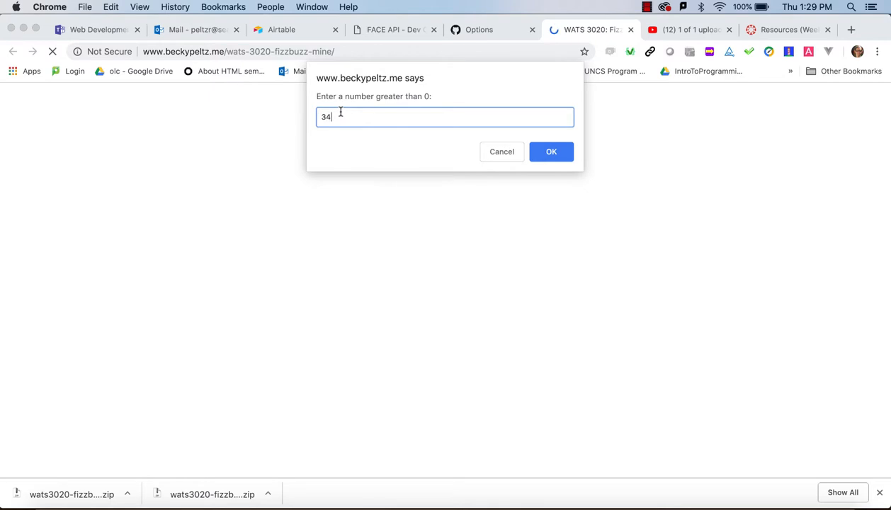
{"action": "left_click", "coordinate": [552, 151]}
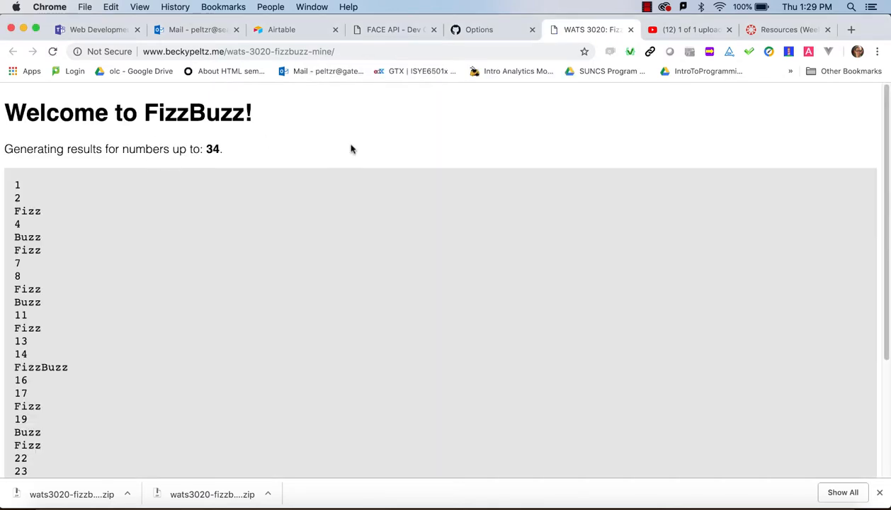
{"action": "left_click", "coordinate": [241, 51]}
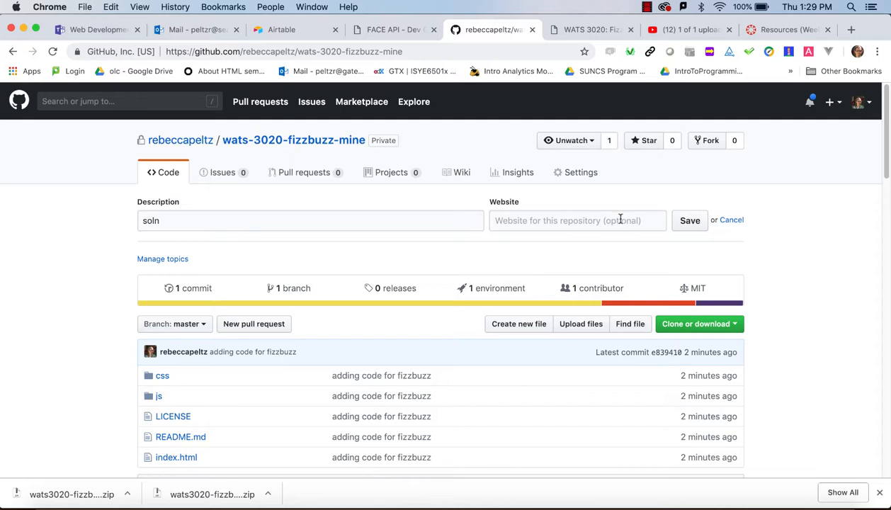
Enter the Pages URL as the wats-3020-fizzbuzz-mine repo website and save it
{"action": "left_click", "coordinate": [689, 220]}
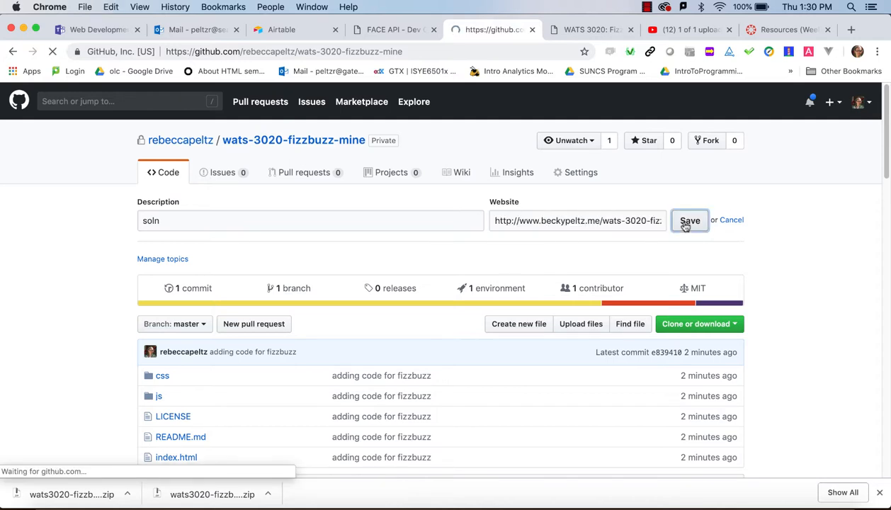
{"action": "left_click", "coordinate": [689, 220]}
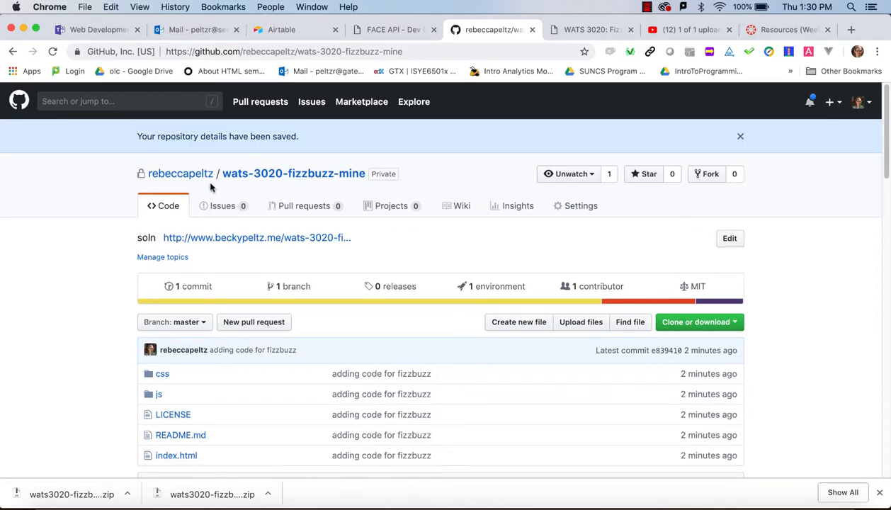